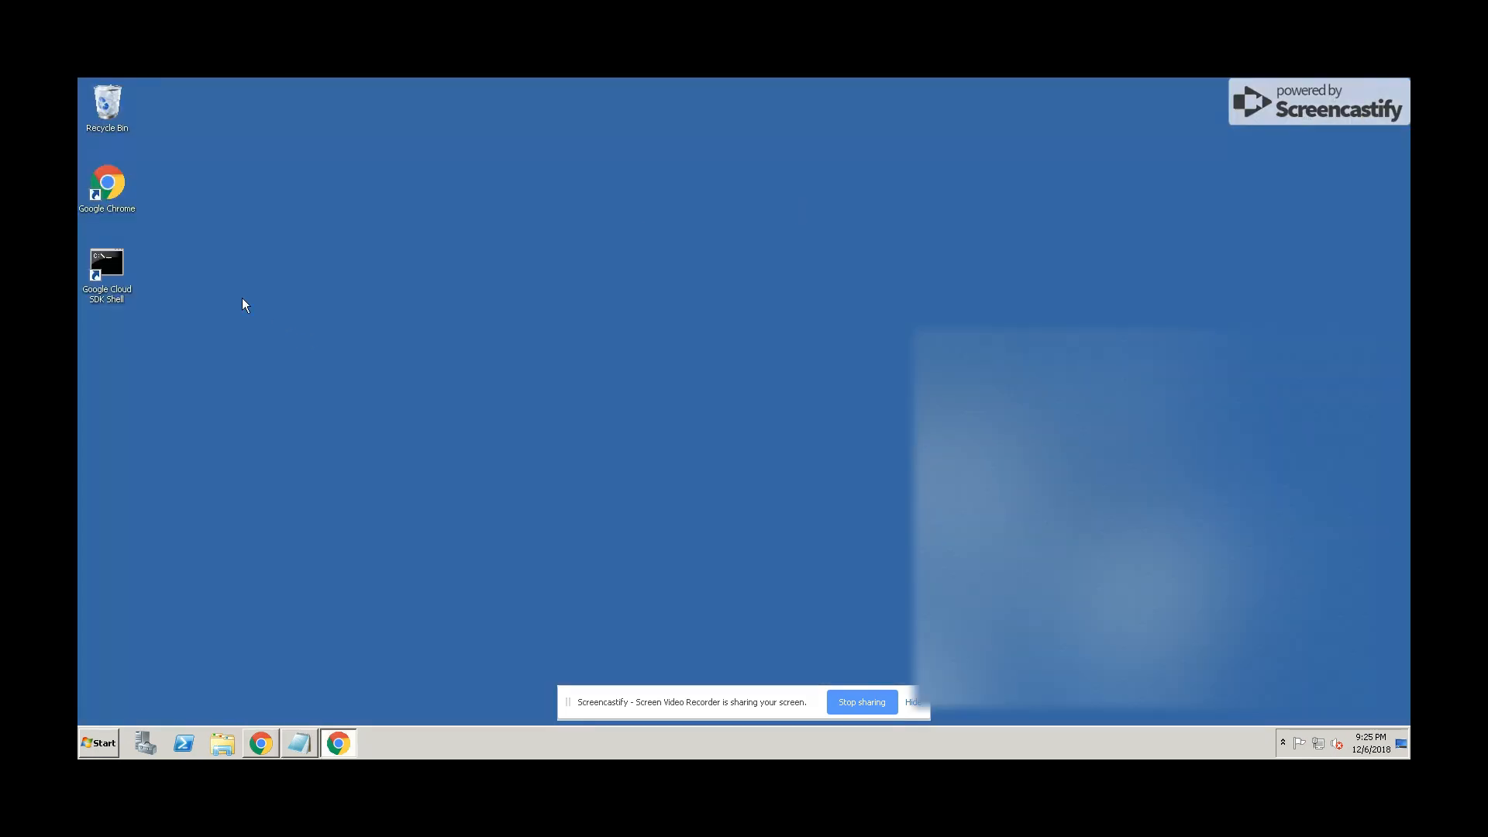
mouse_move(119, 199)
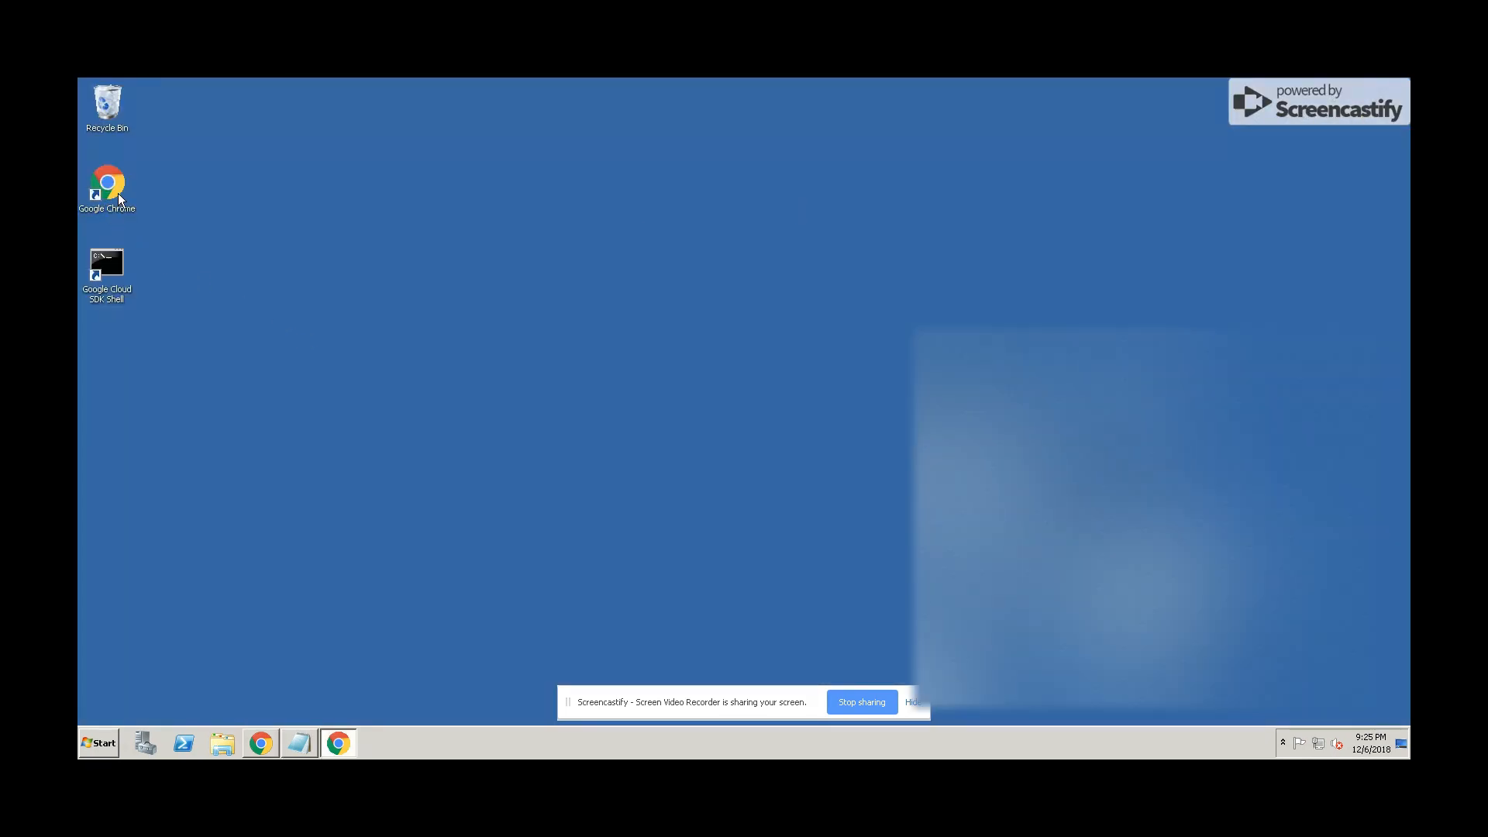
Open Properties for the Google Chrome desktop shortcut from its context menu
right_click(107, 182)
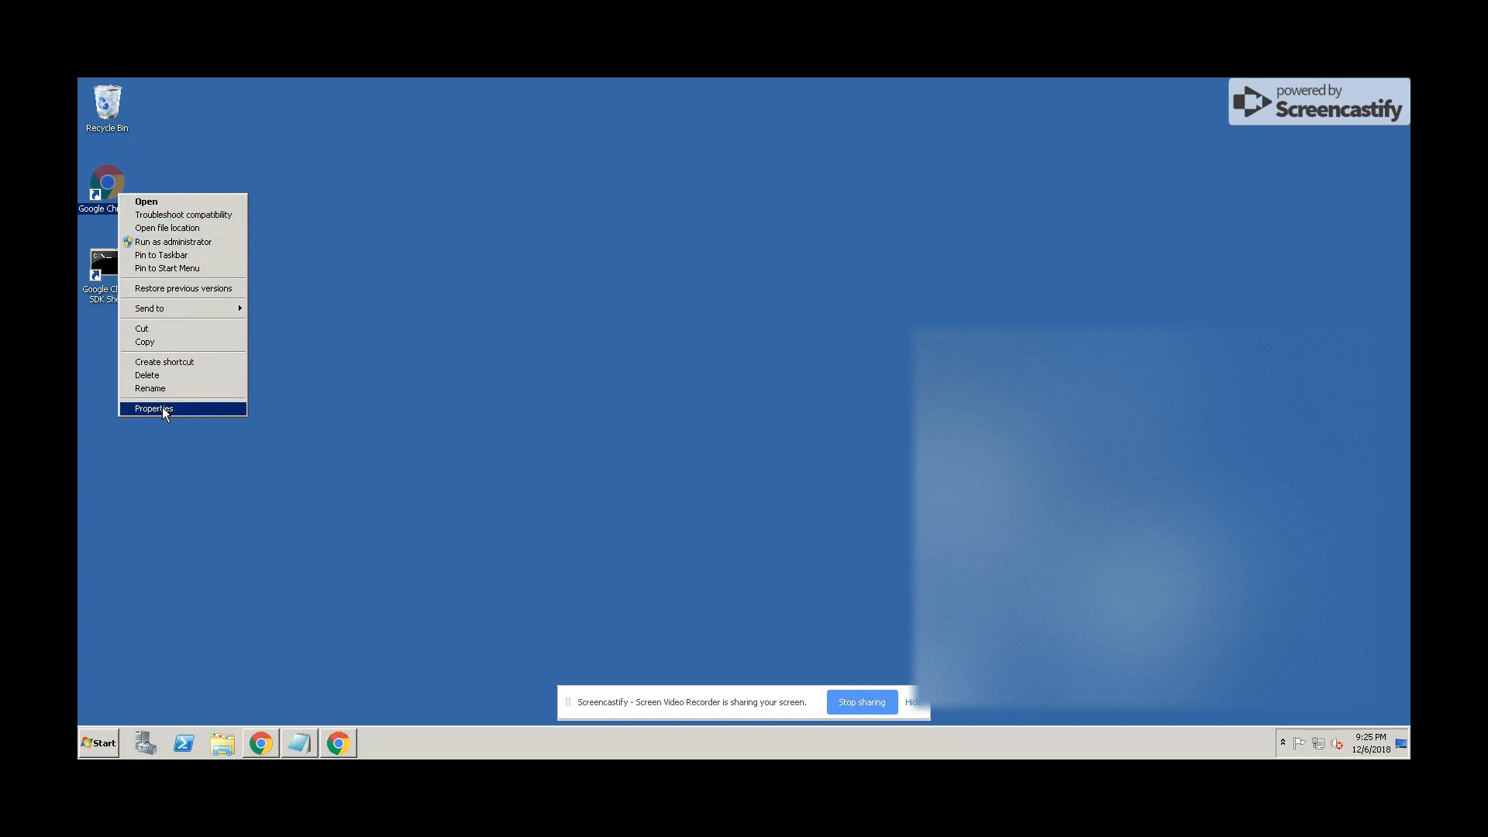
left_click(153, 408)
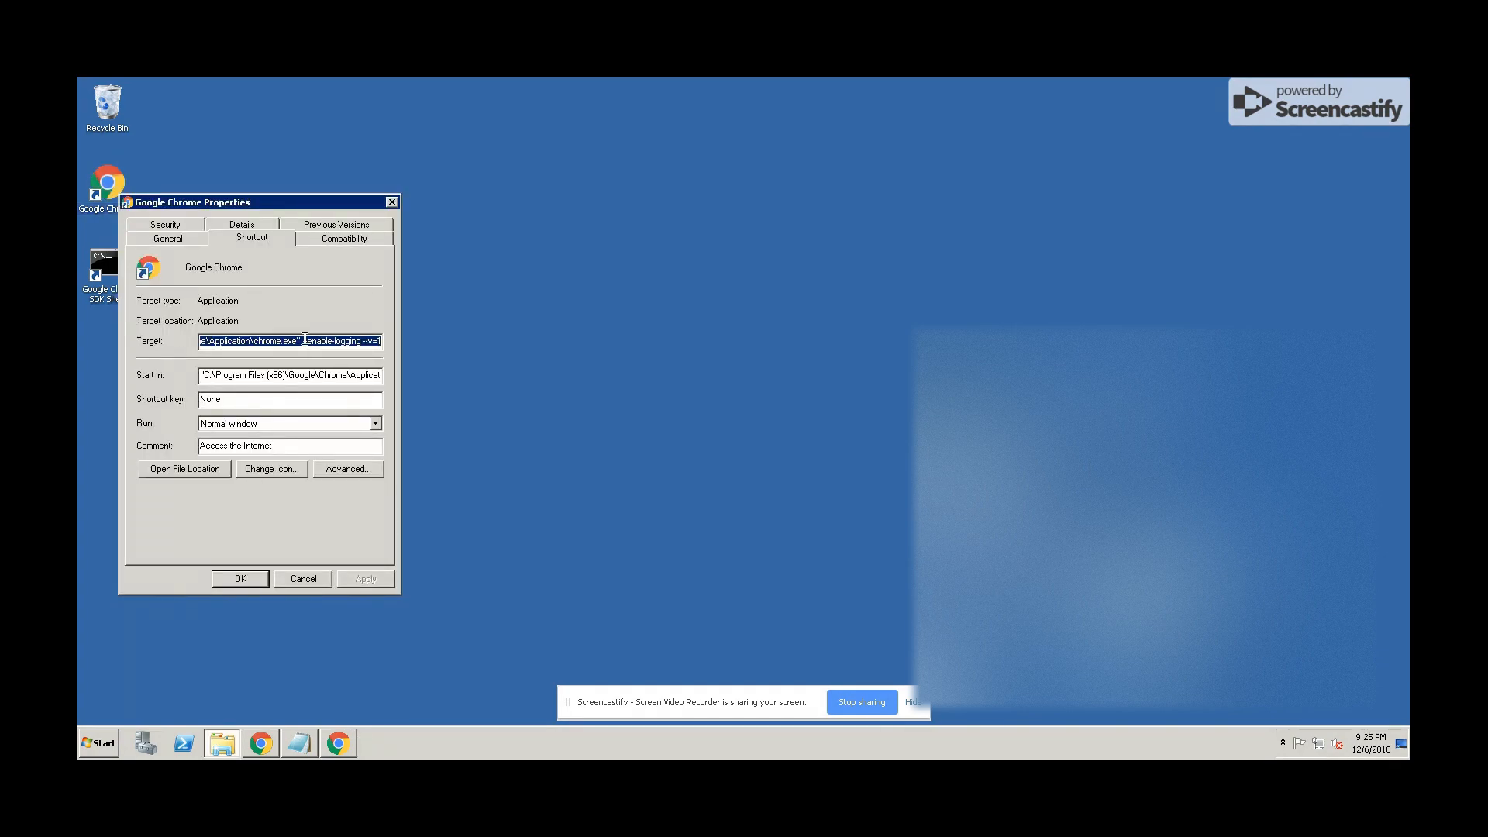
Confirm the shortcut Target ends with --enable-logging --v=1, then close Properties
left_click(344, 341)
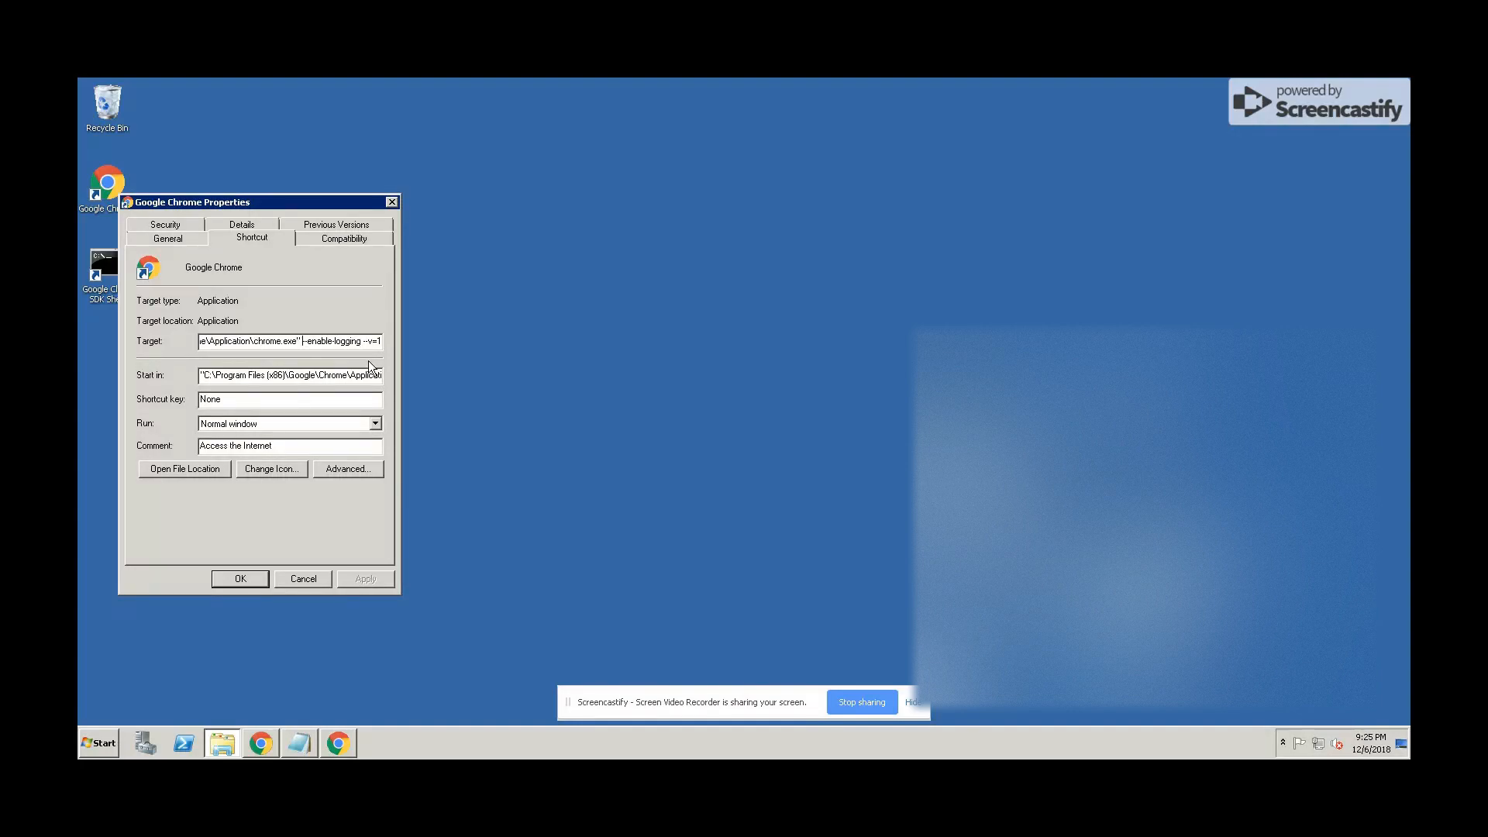
double_click(333, 341)
type("-")
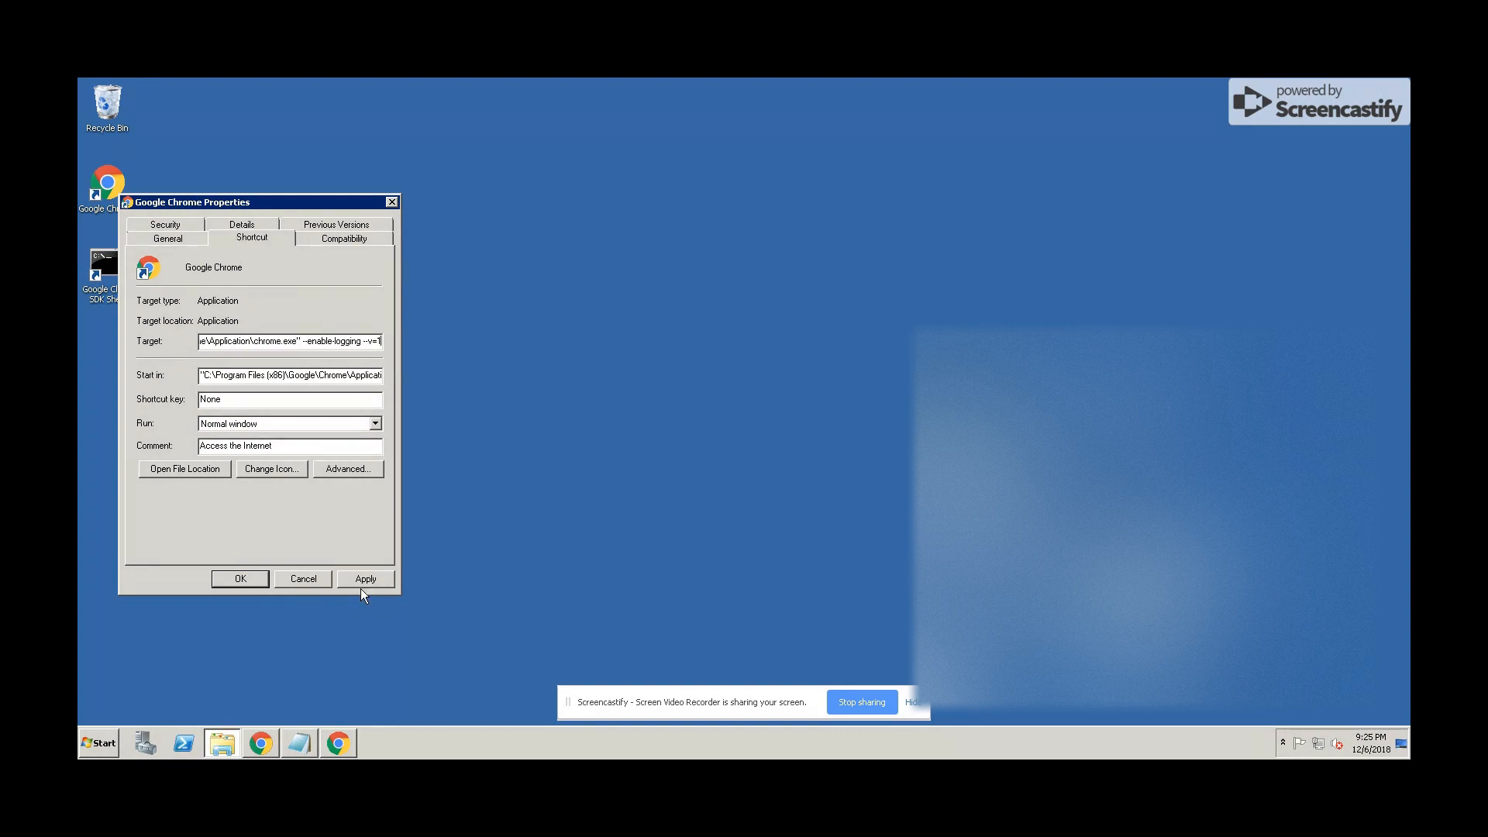
mouse_move(240, 579)
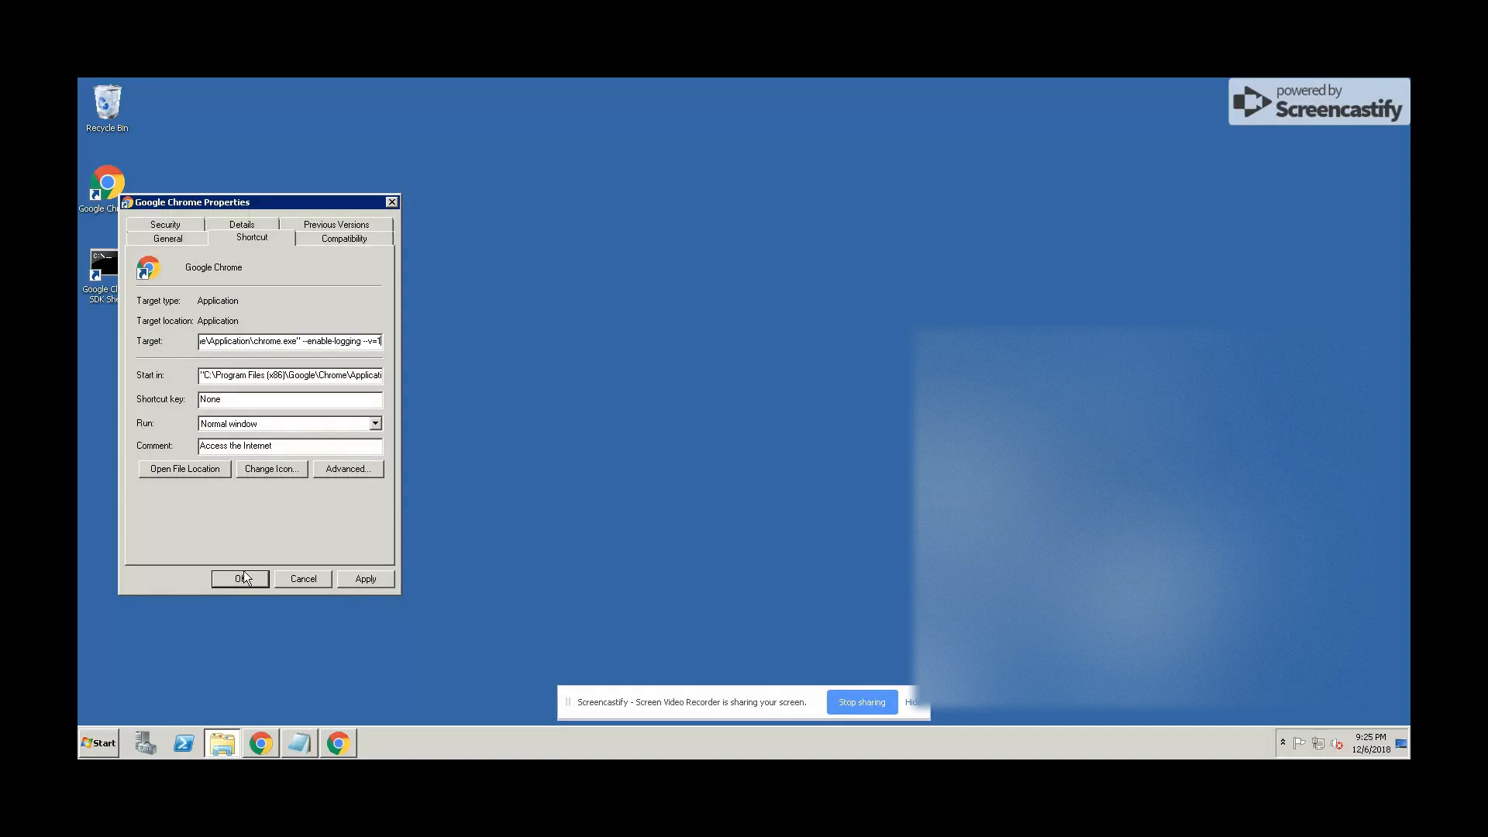
mouse_move(397, 217)
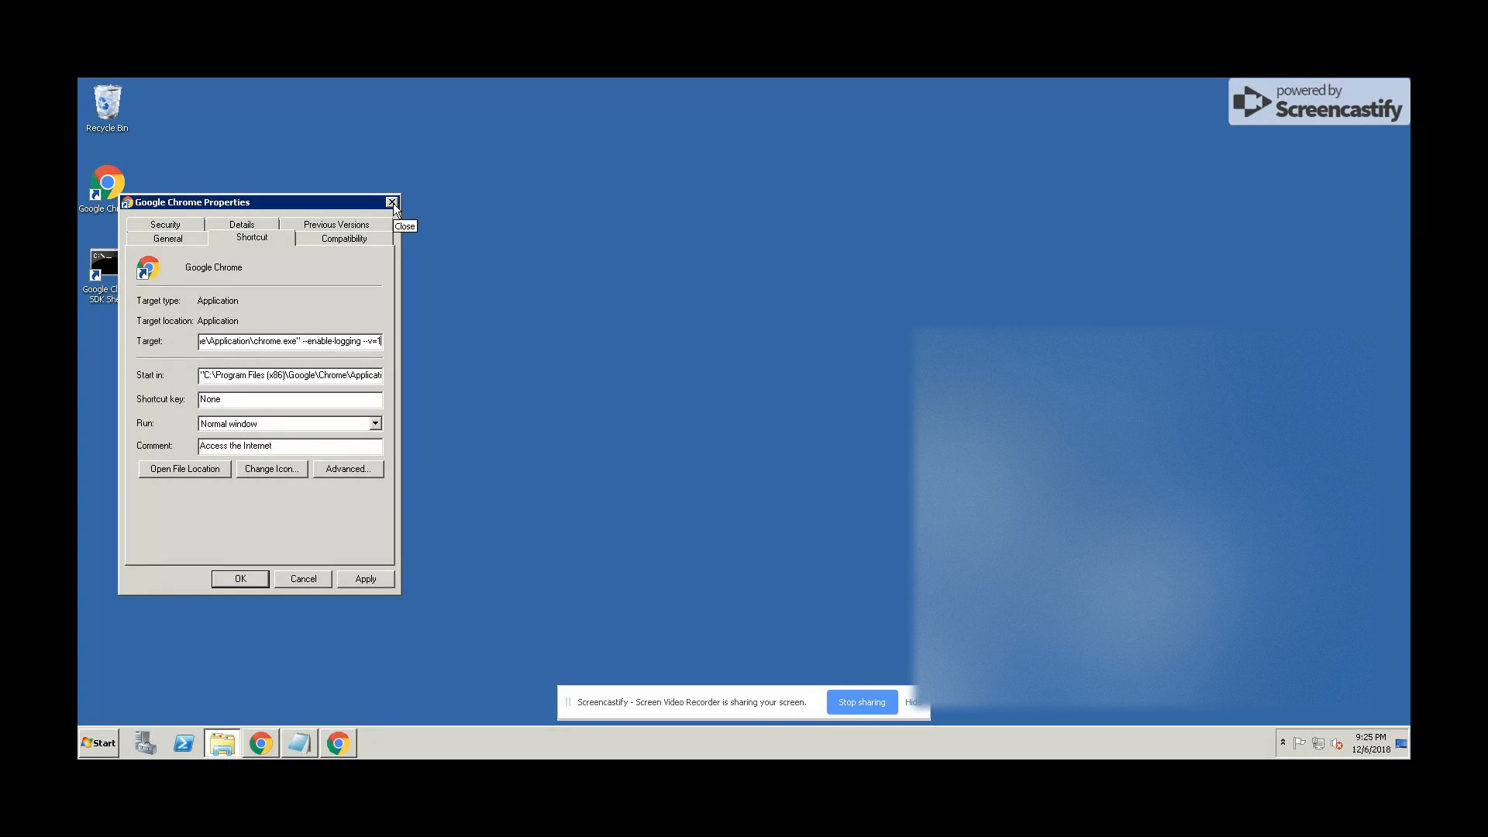
left_click(391, 202)
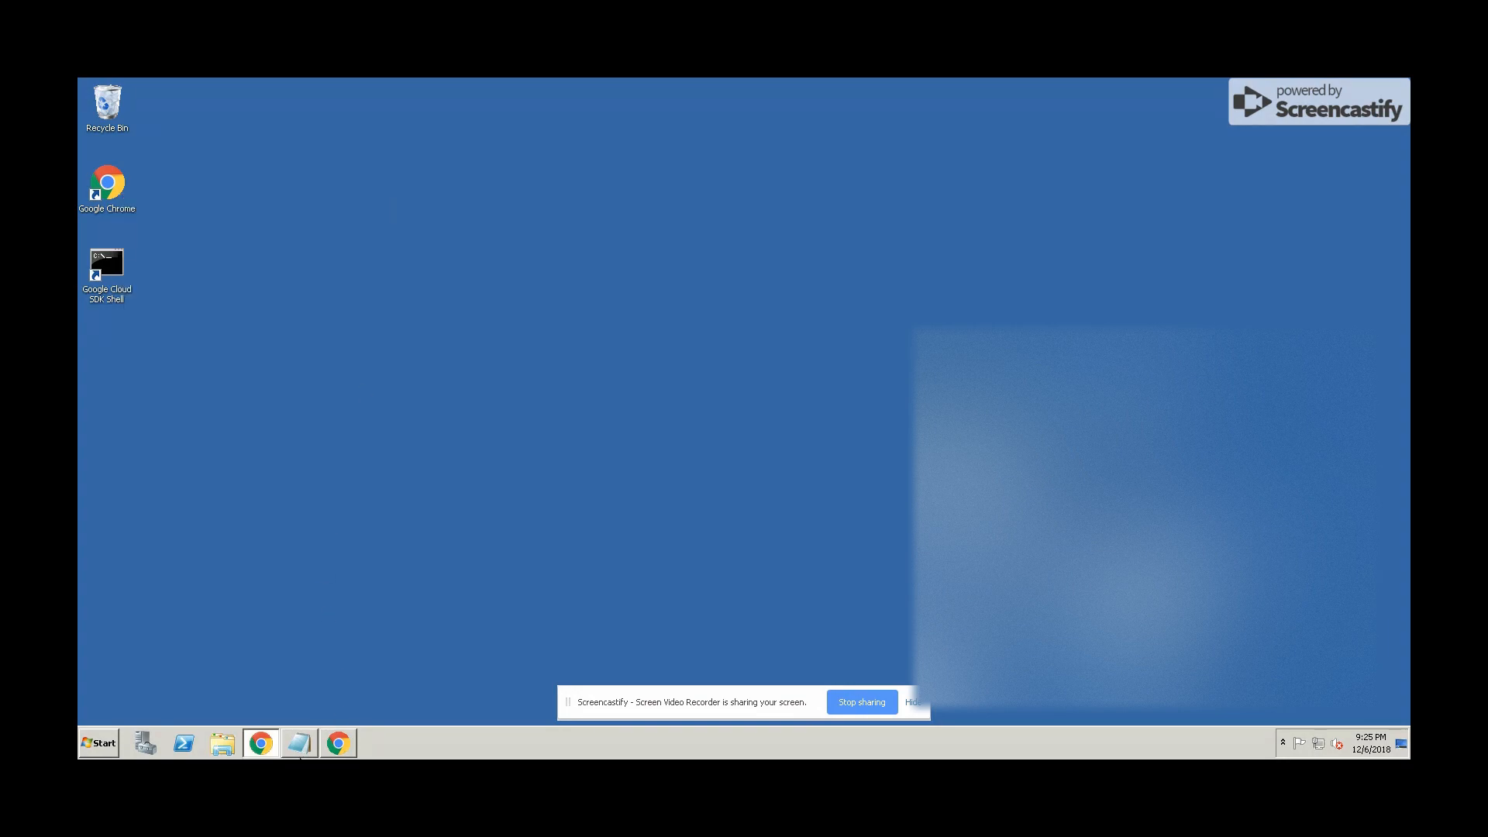
Launch Chrome and bring up the Notepad note listing the reference URLs
left_click(261, 744)
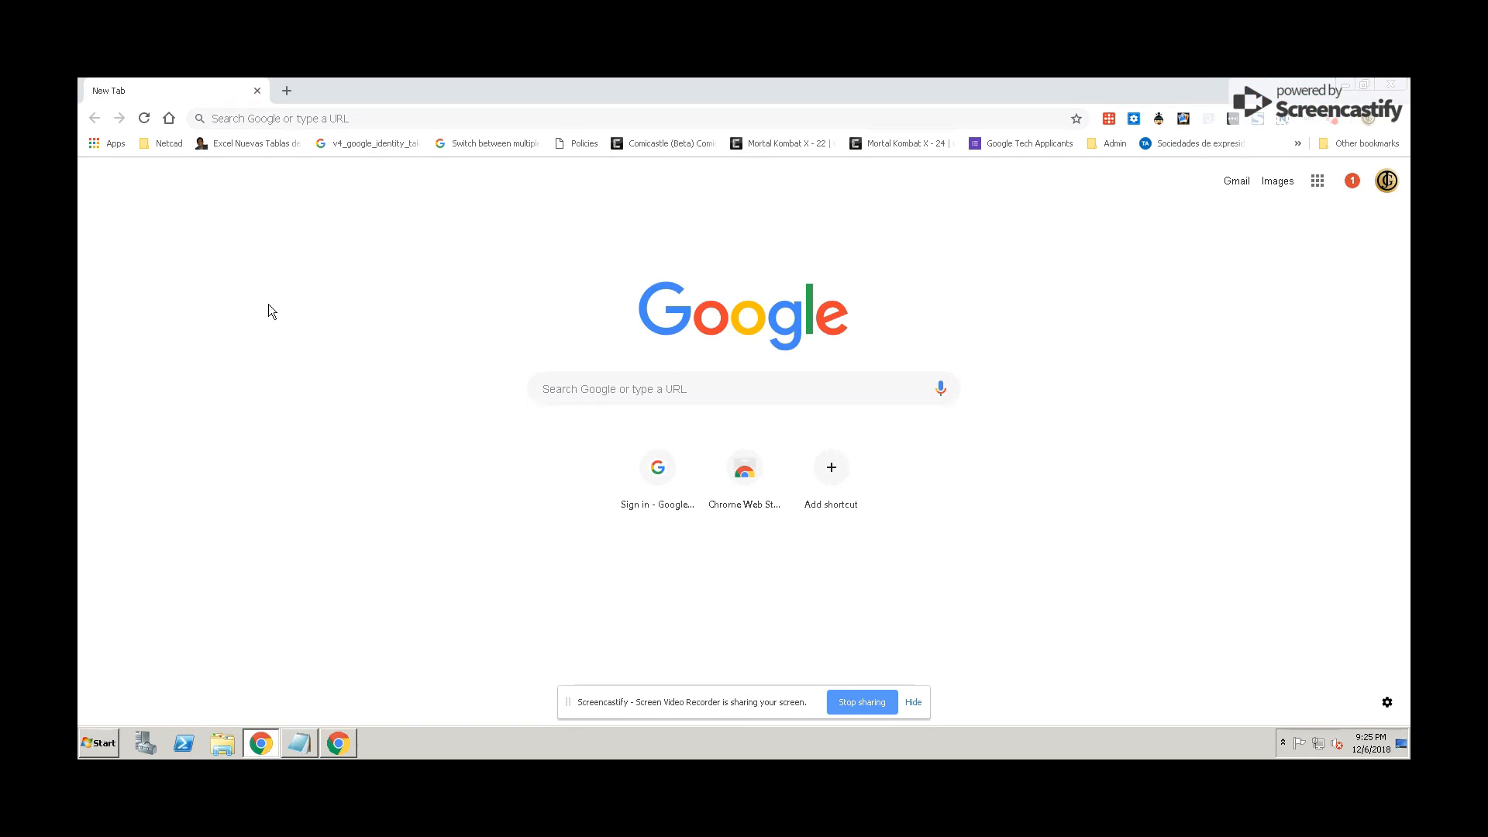
mouse_move(562, 349)
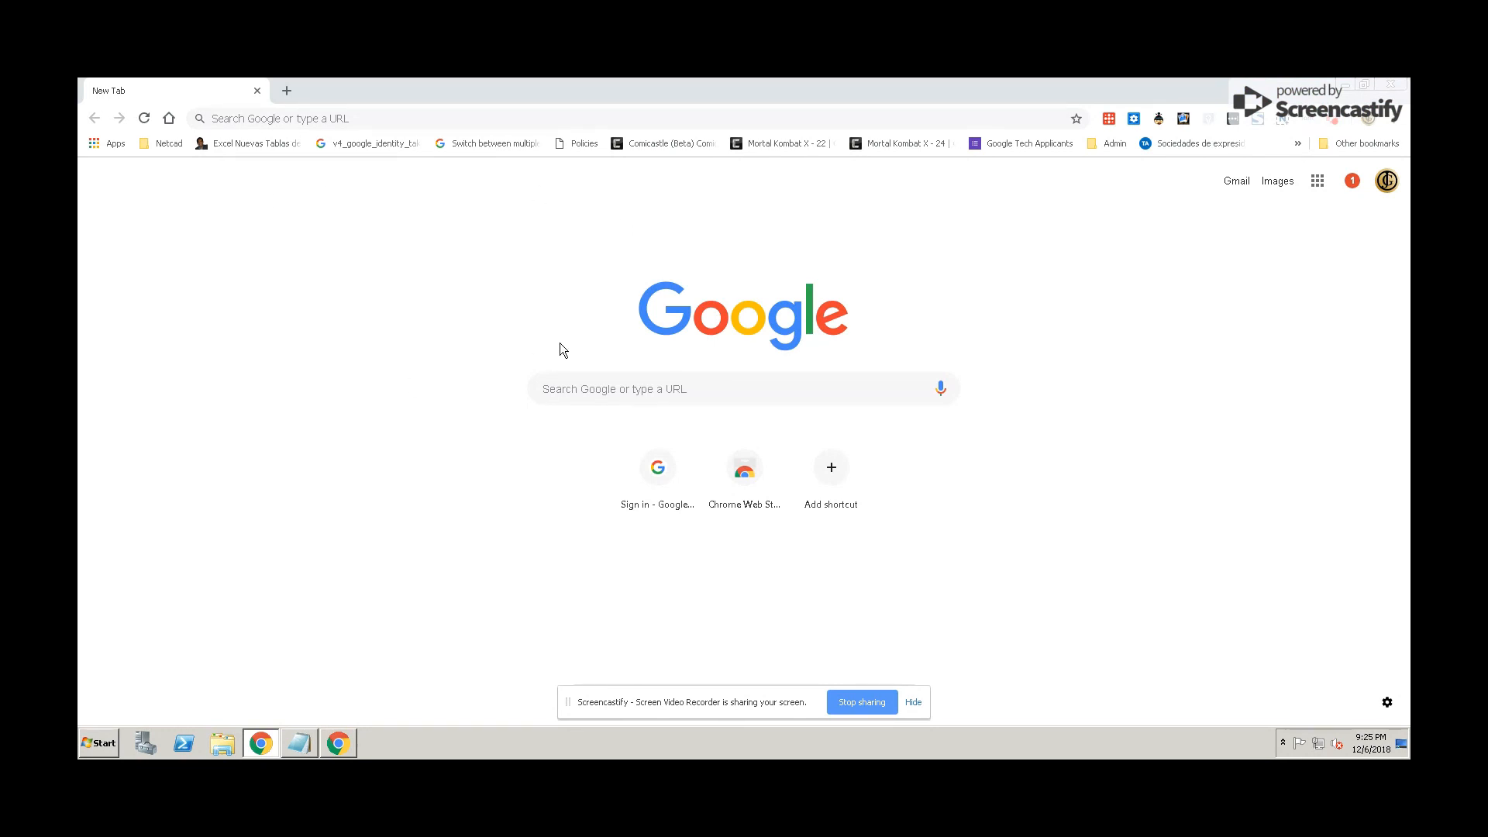
mouse_move(549, 355)
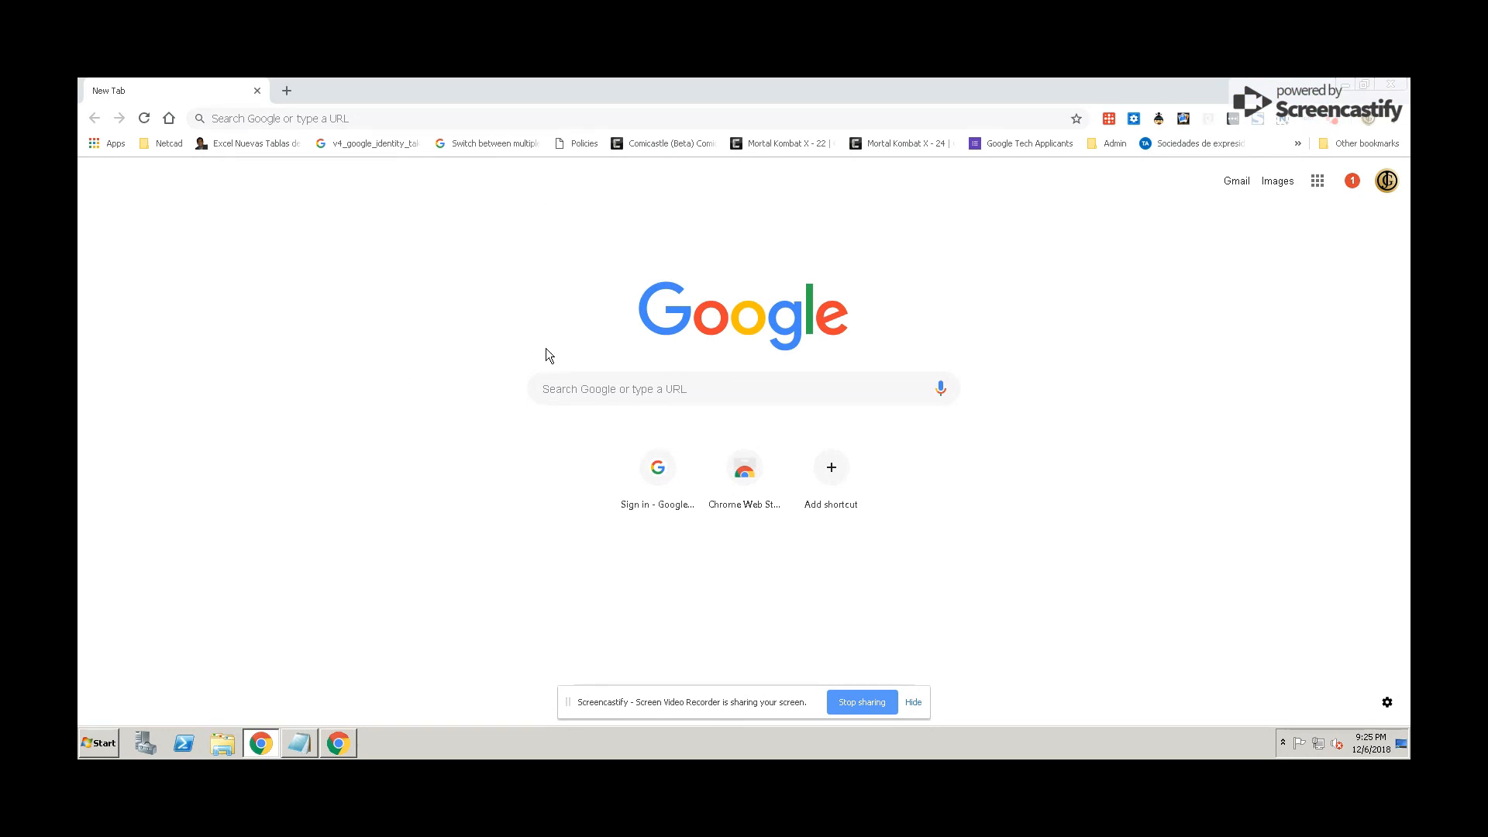
left_click(299, 743)
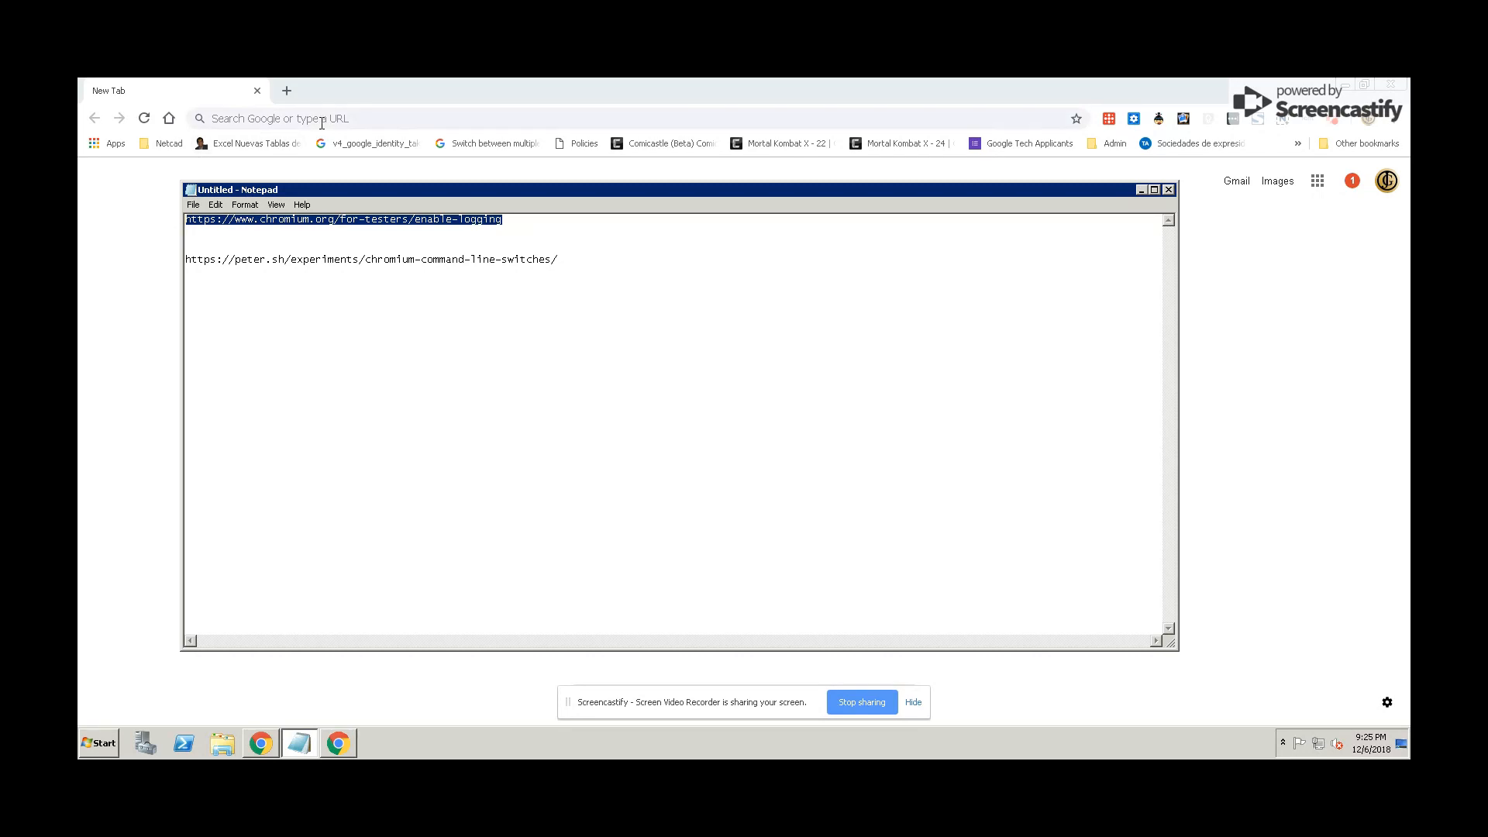
type("https://www.chromium.org/for-testers/enable-logging")
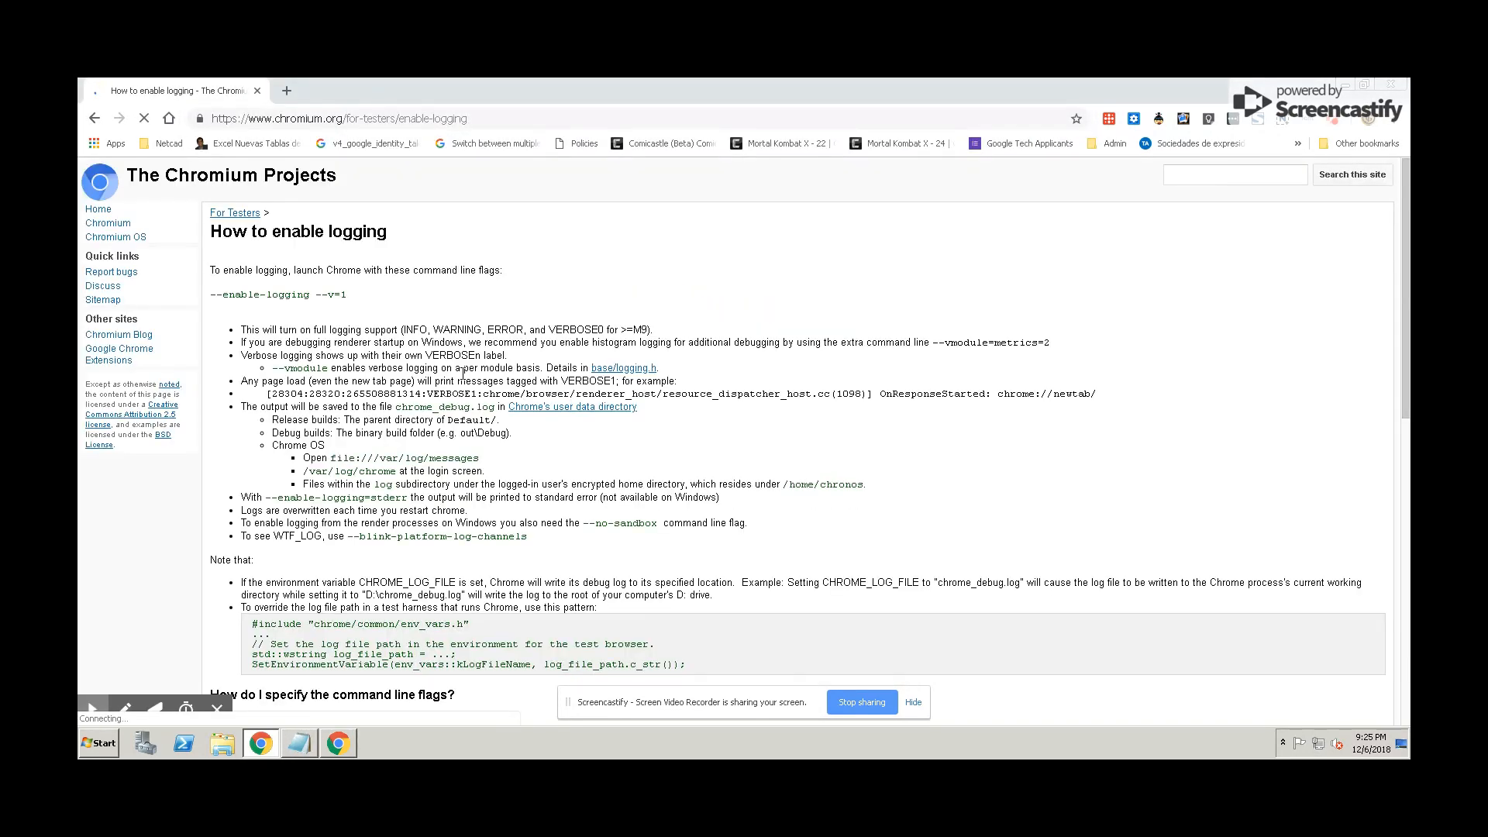
scroll("down", 3)
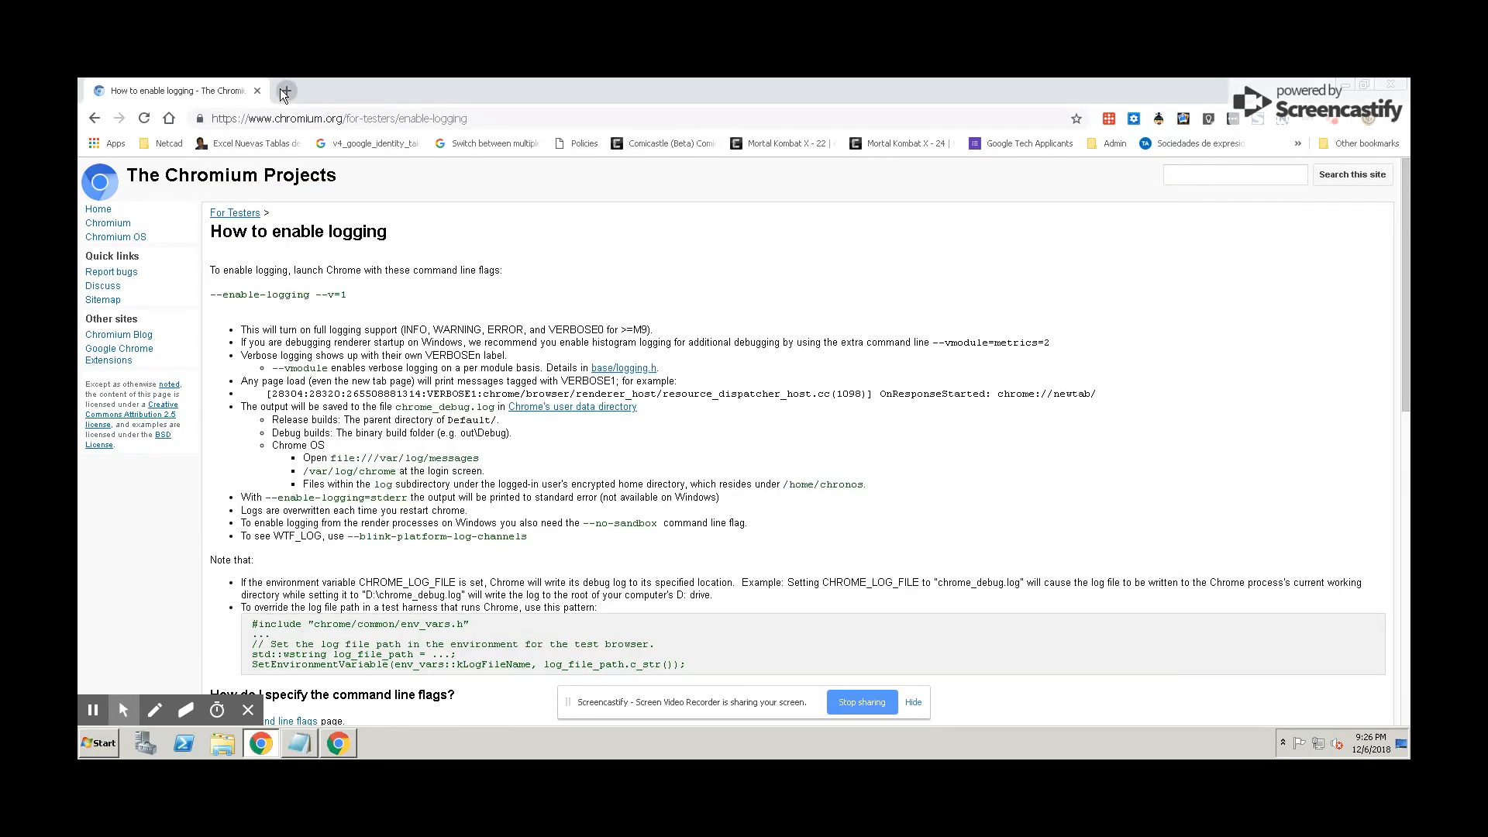
Browse peter.sh's Chromium command-line switches list in a new tab, then return to Notepad
left_click(287, 90)
type("https://peter.sh/experiments/chromium-command-line-switches/")
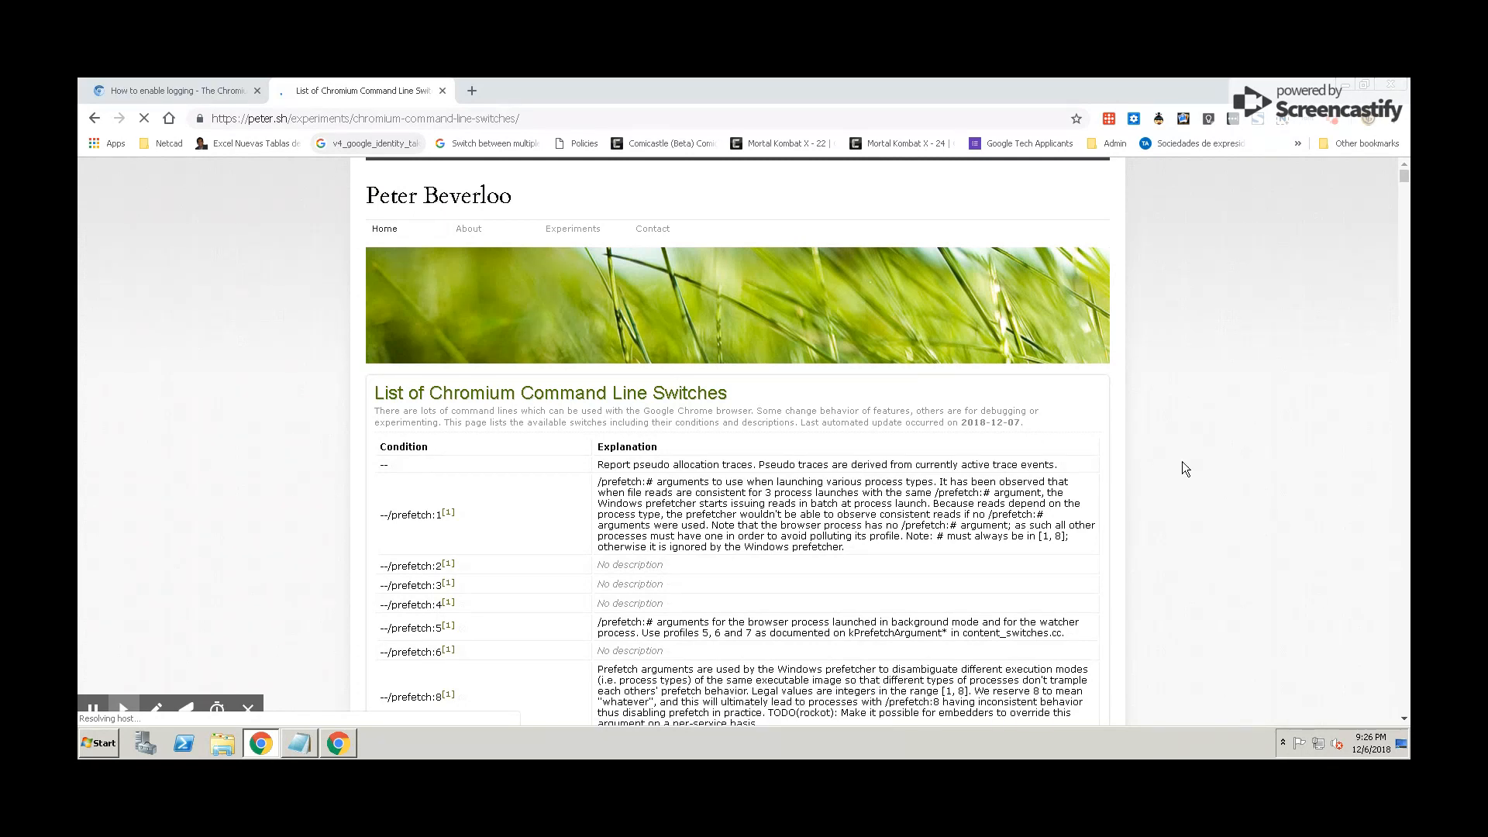
scroll("down", 3)
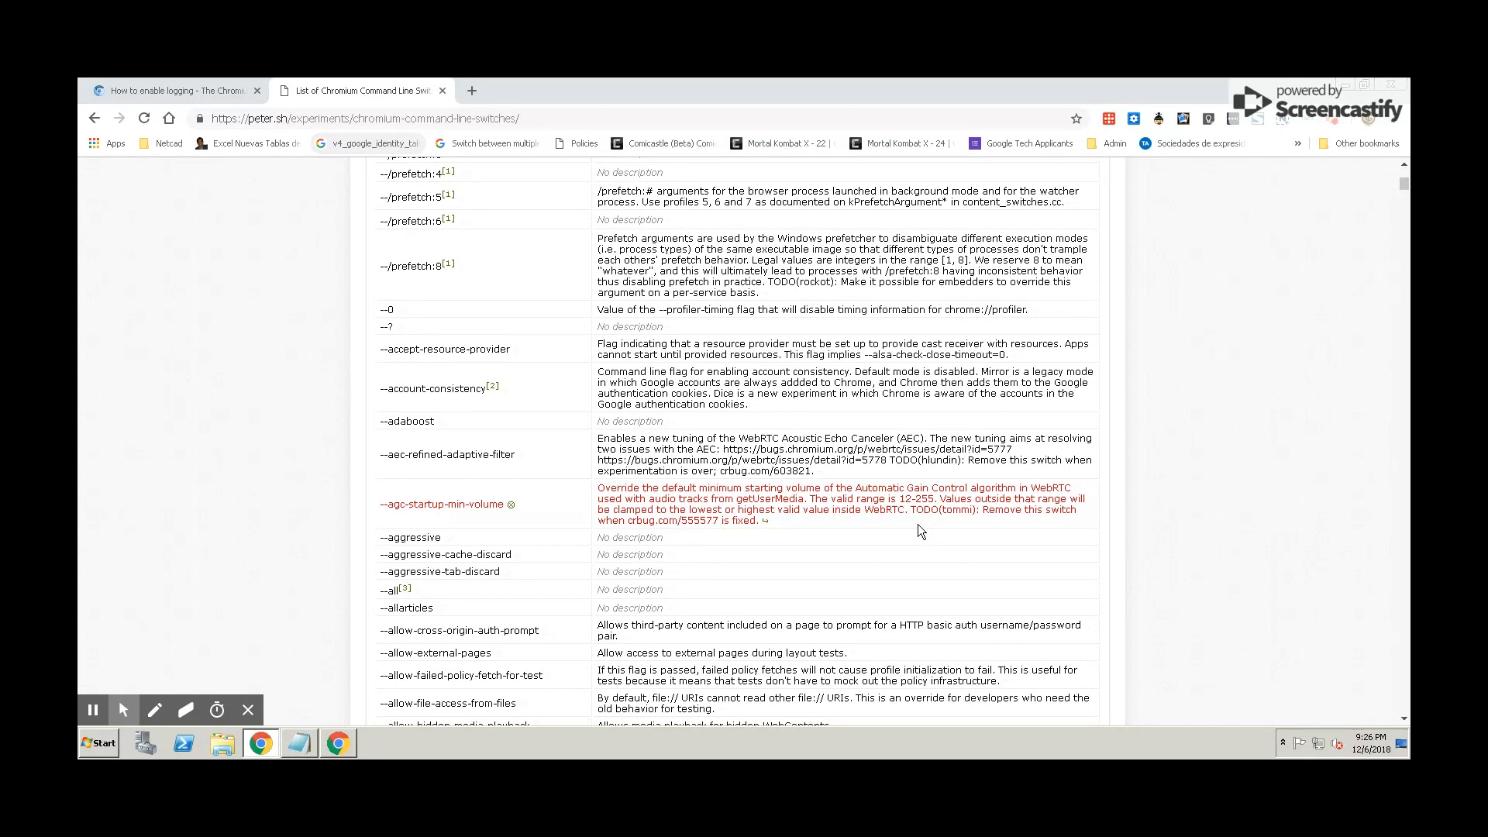
scroll("down", 3)
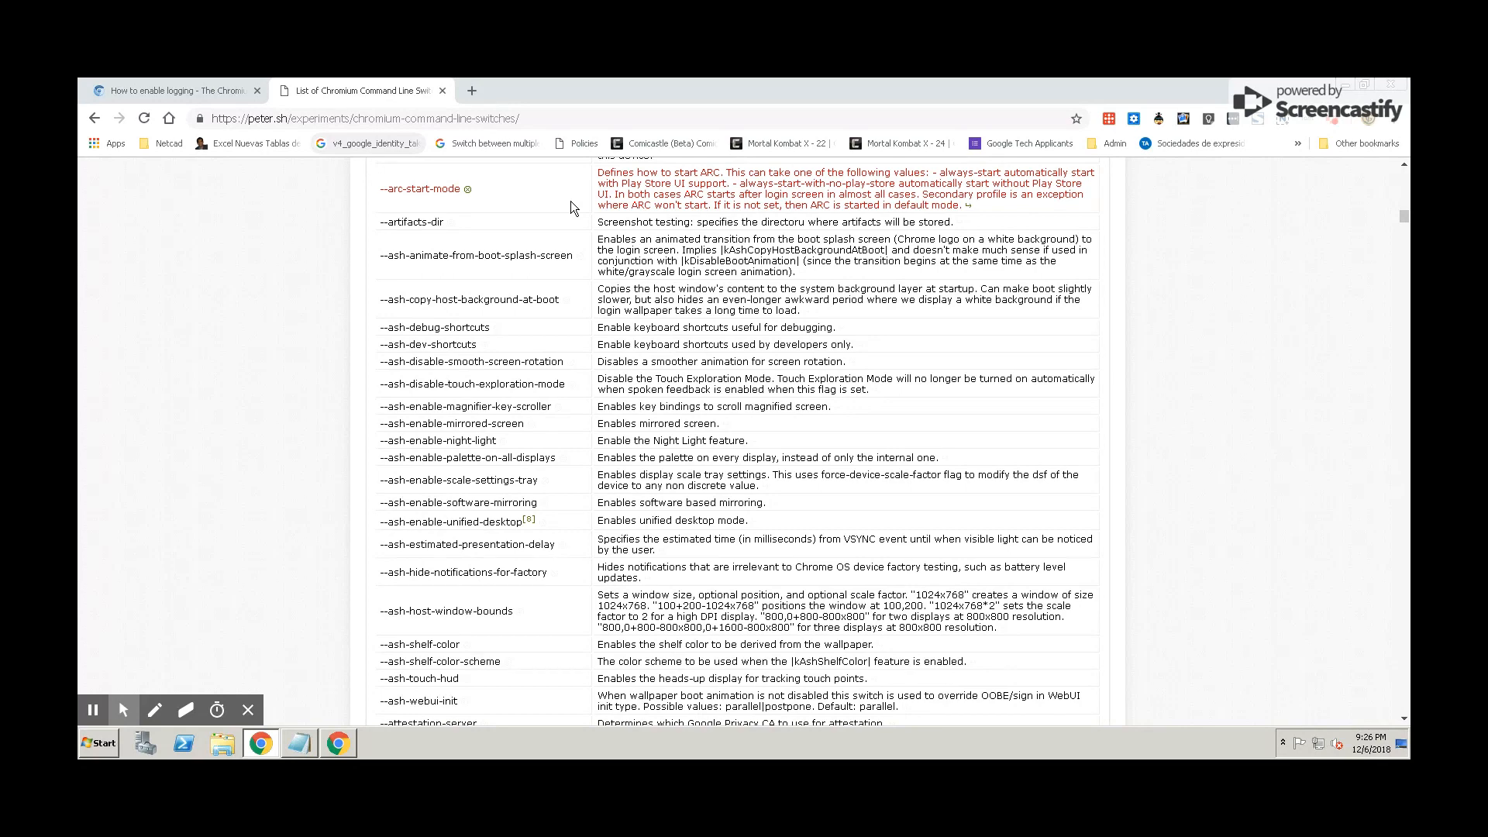
left_click(183, 744)
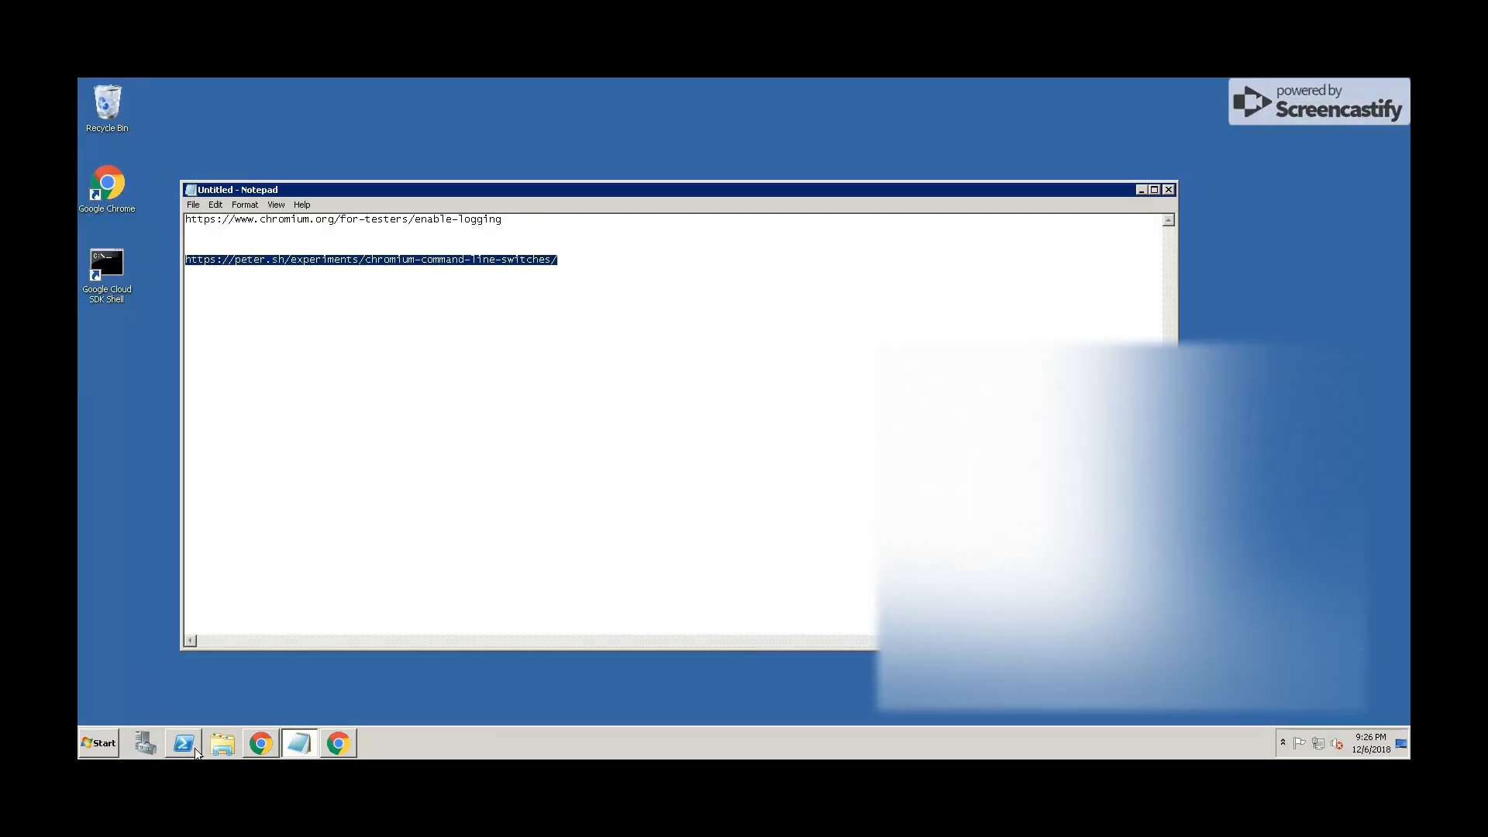
Open Windows Explorer and browse Computer > Local Disk (C:) > Users
left_click(878, 329)
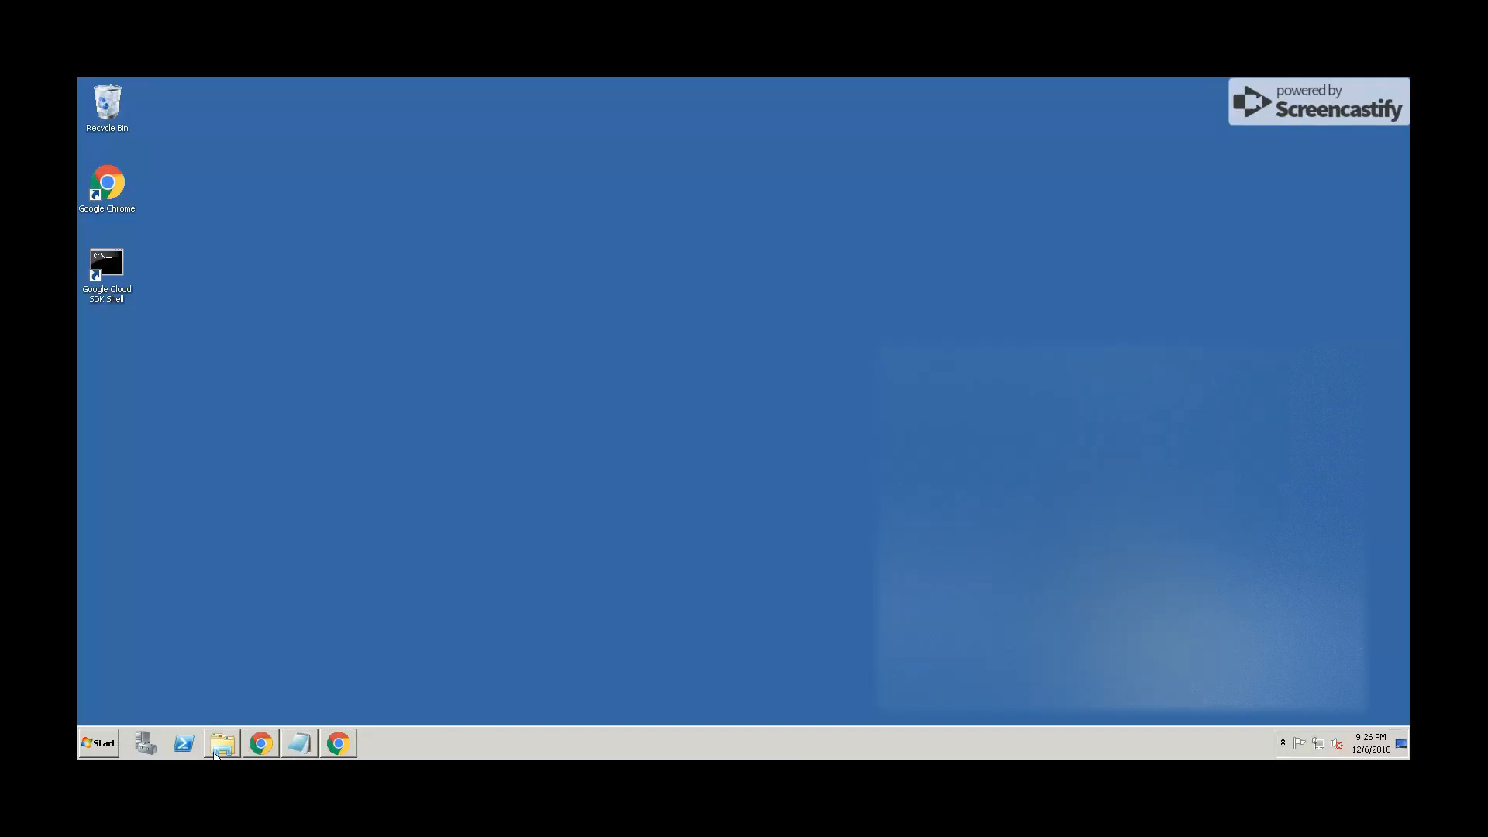
left_click(223, 744)
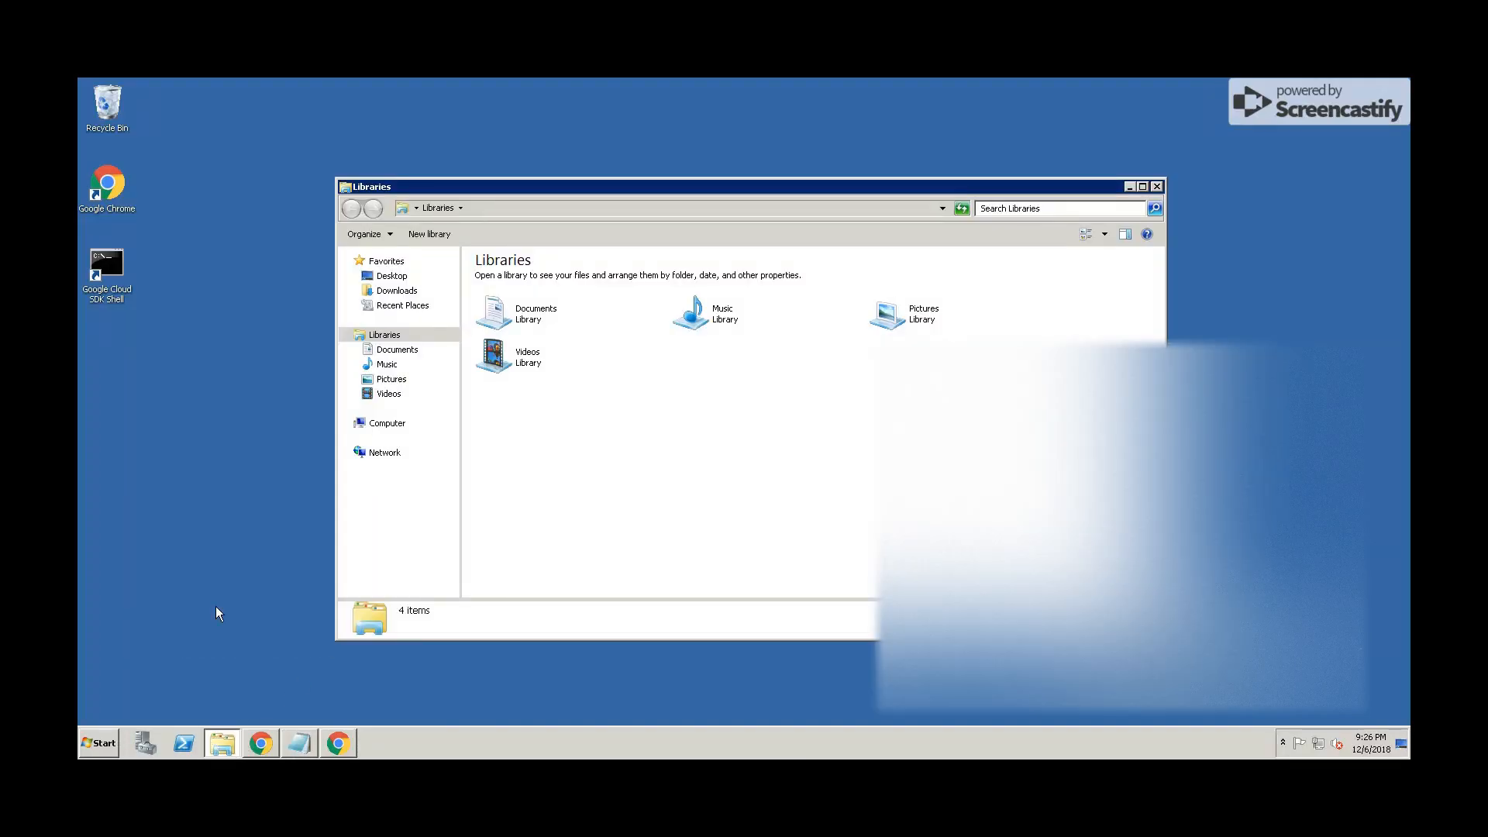
left_click(386, 422)
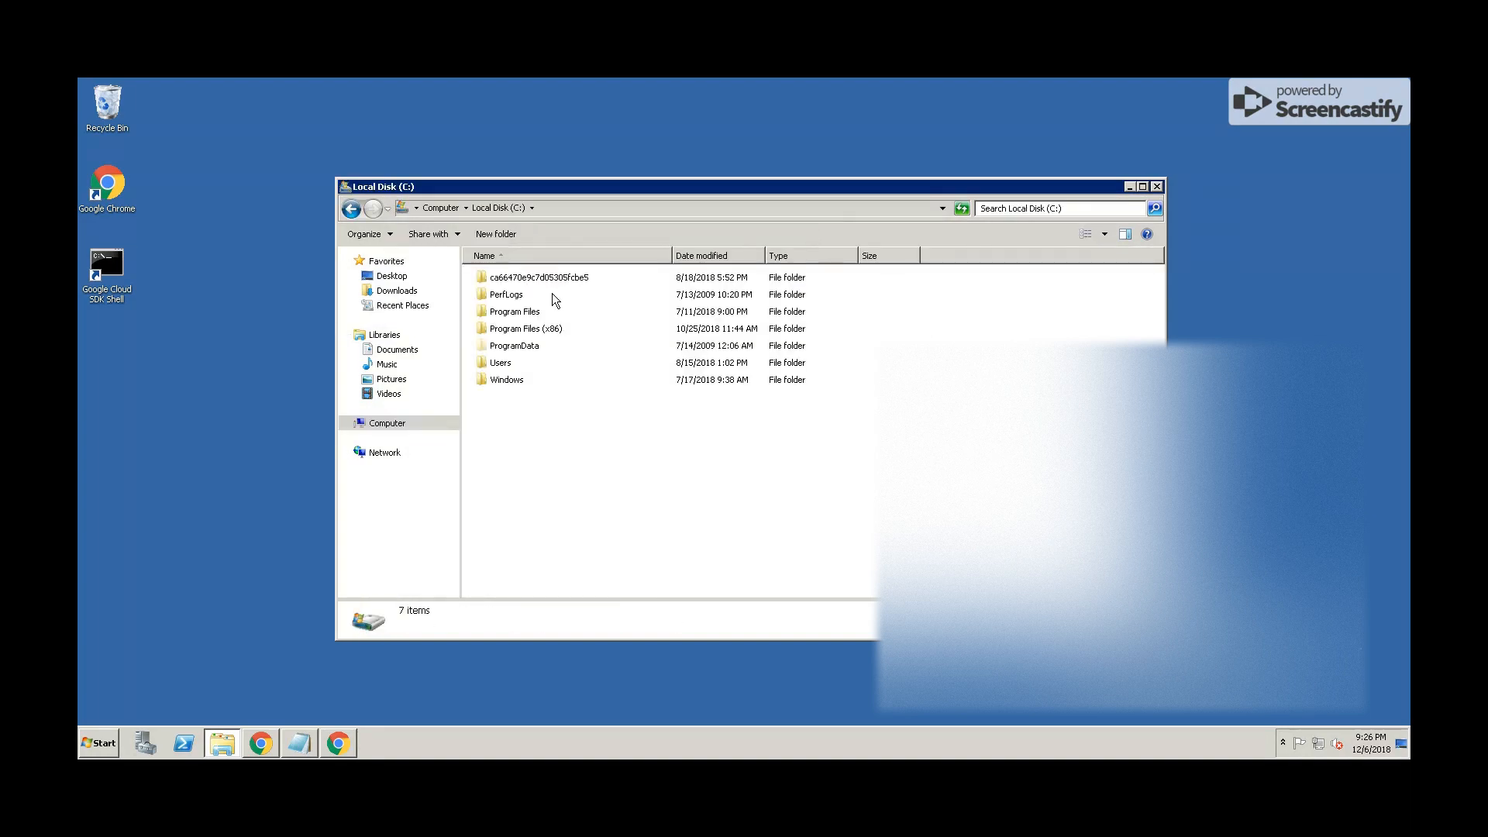
mouse_move(503, 364)
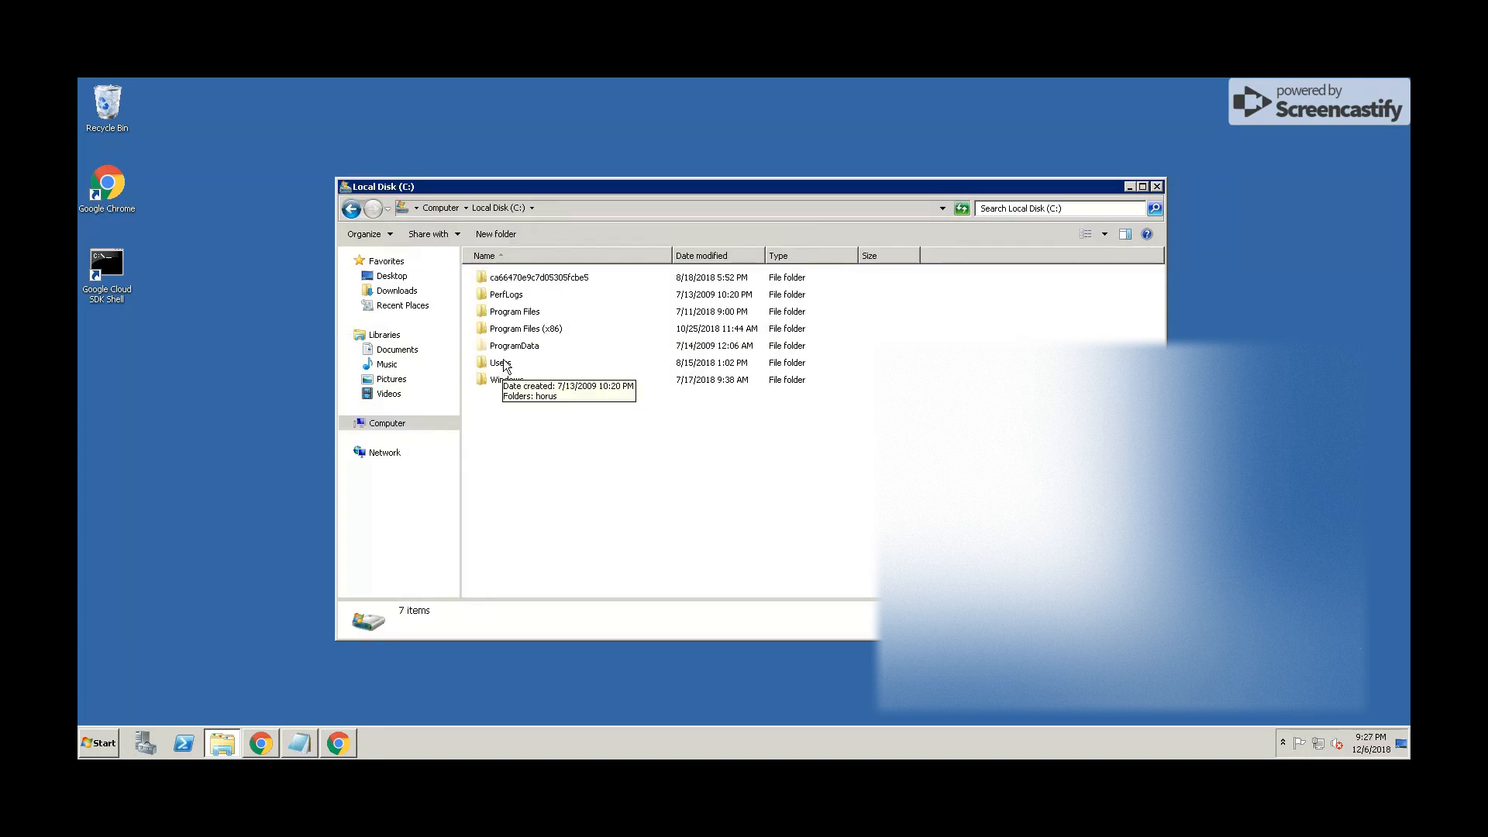
double_click(500, 362)
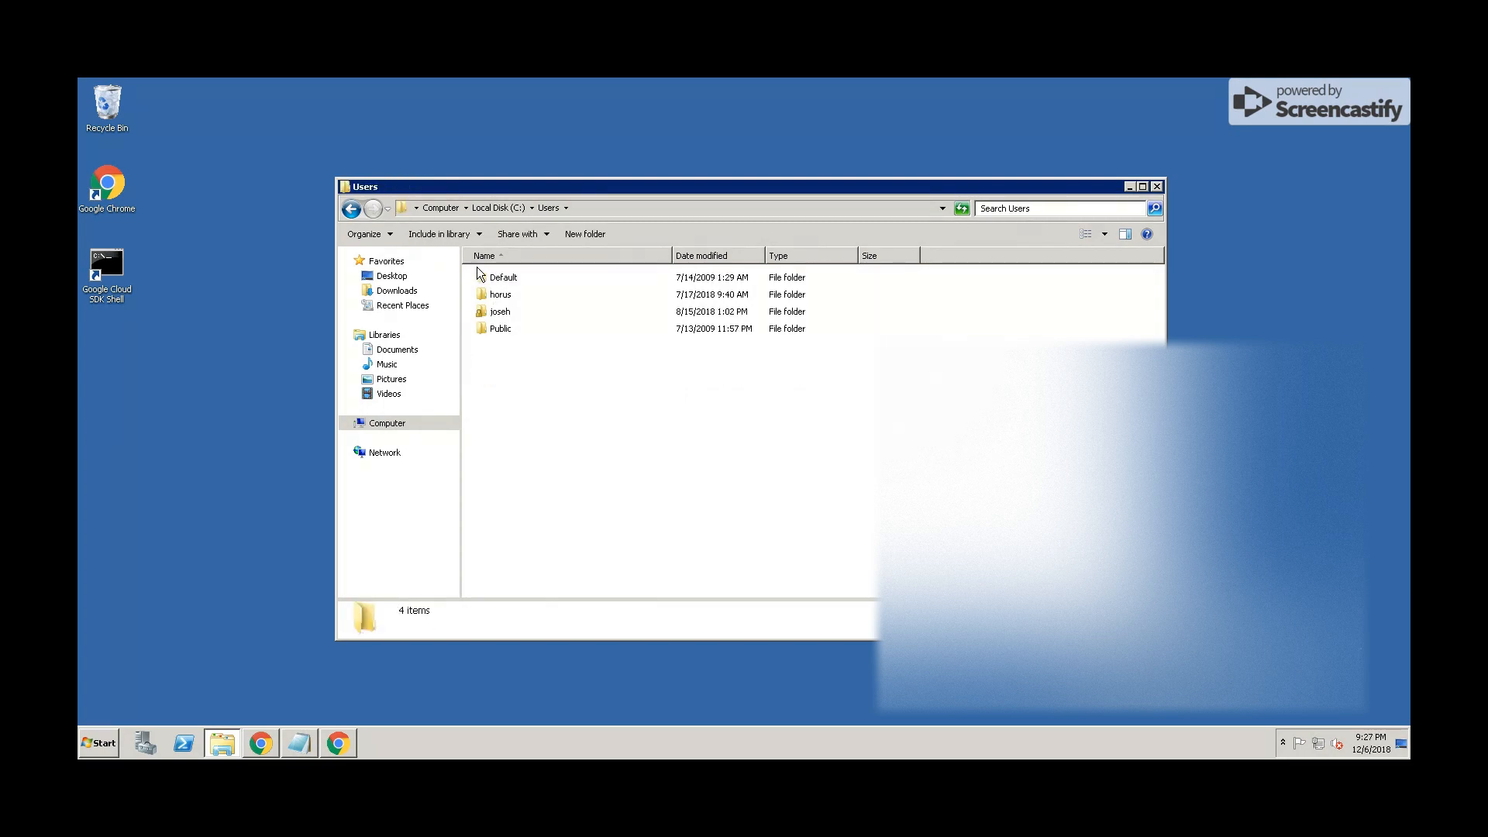
left_click(434, 231)
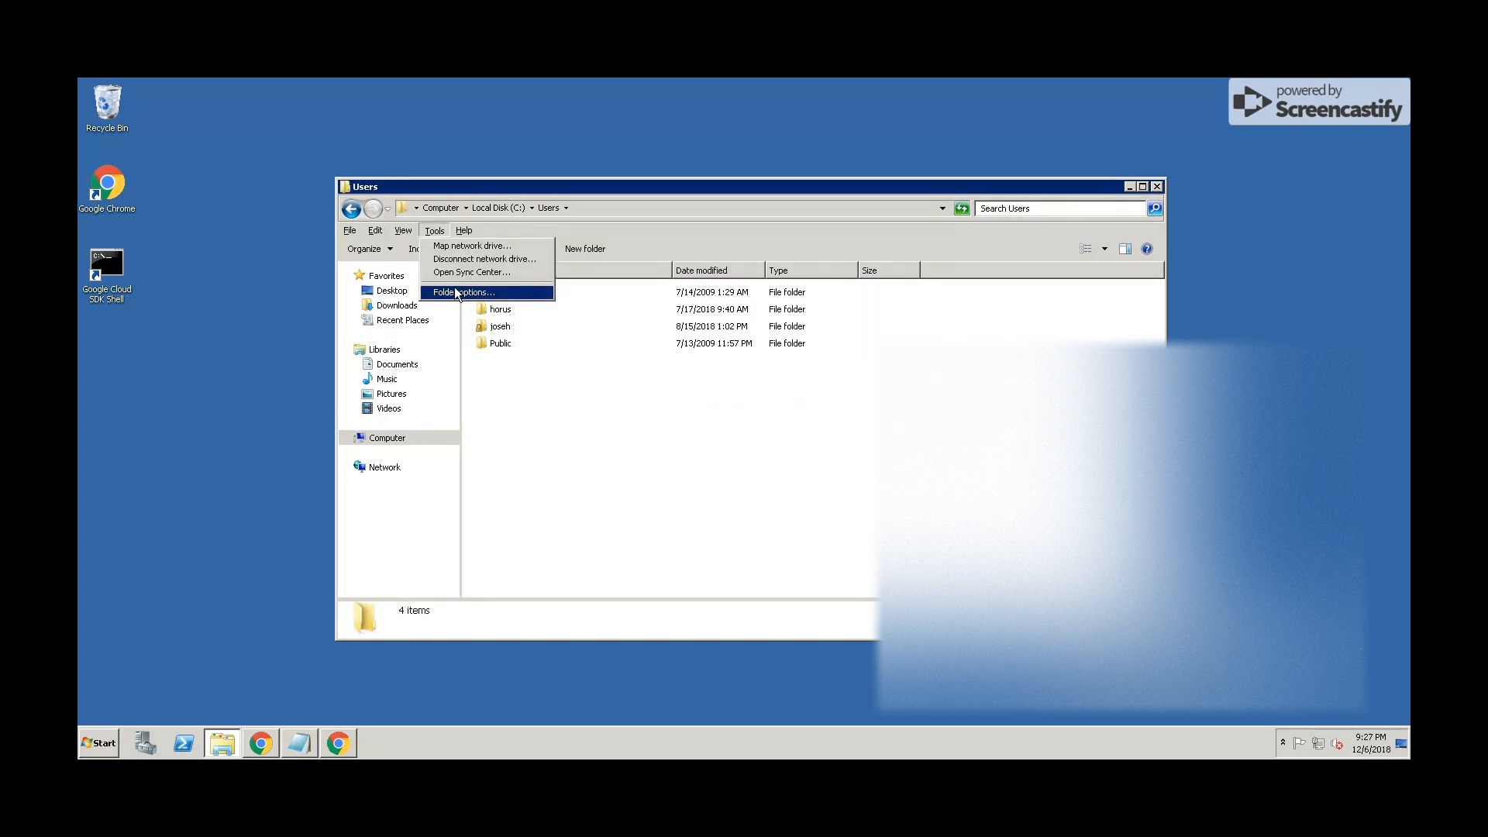
left_click(465, 292)
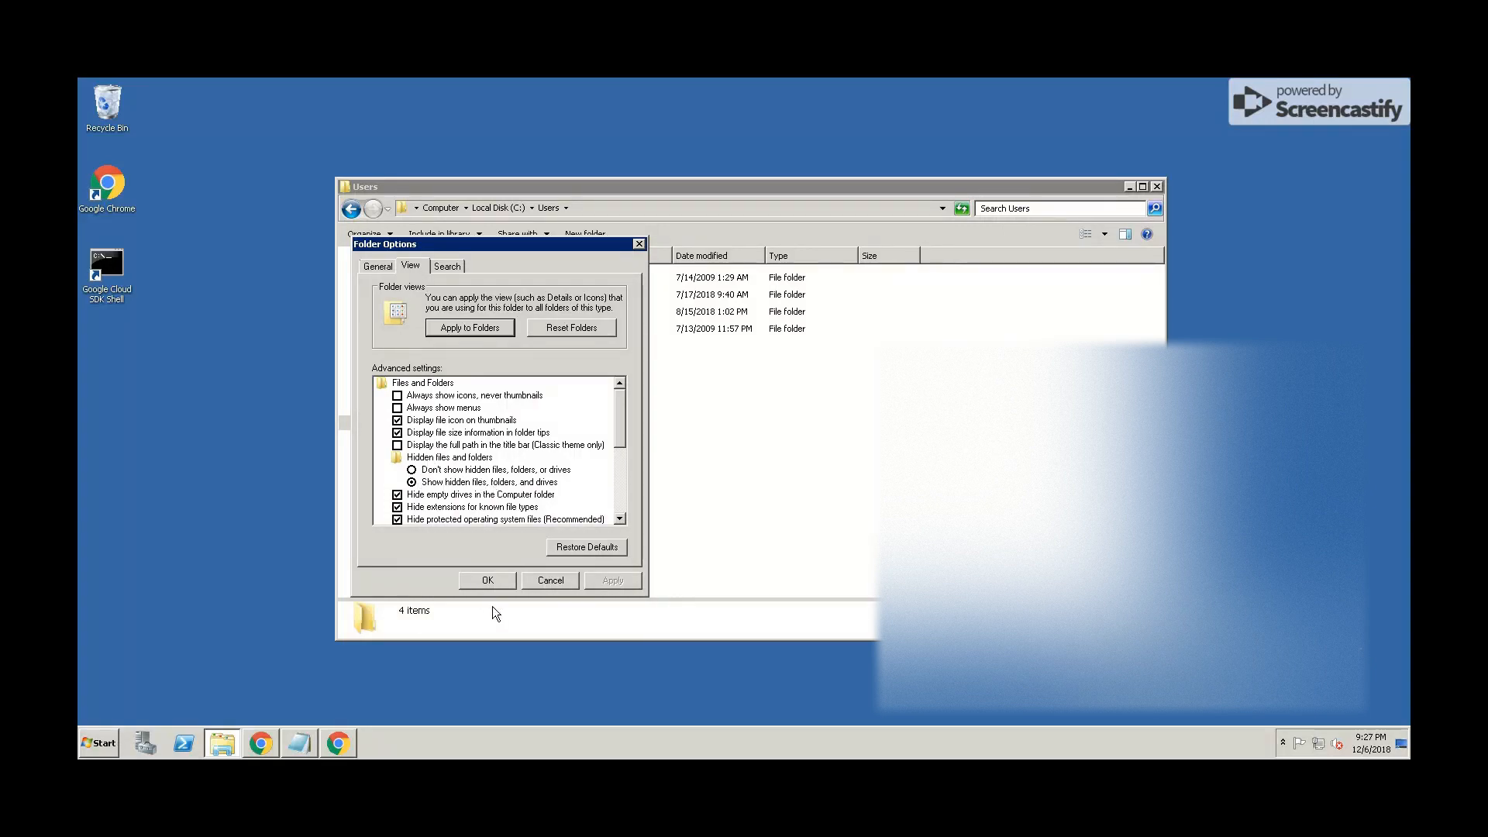
left_click(487, 580)
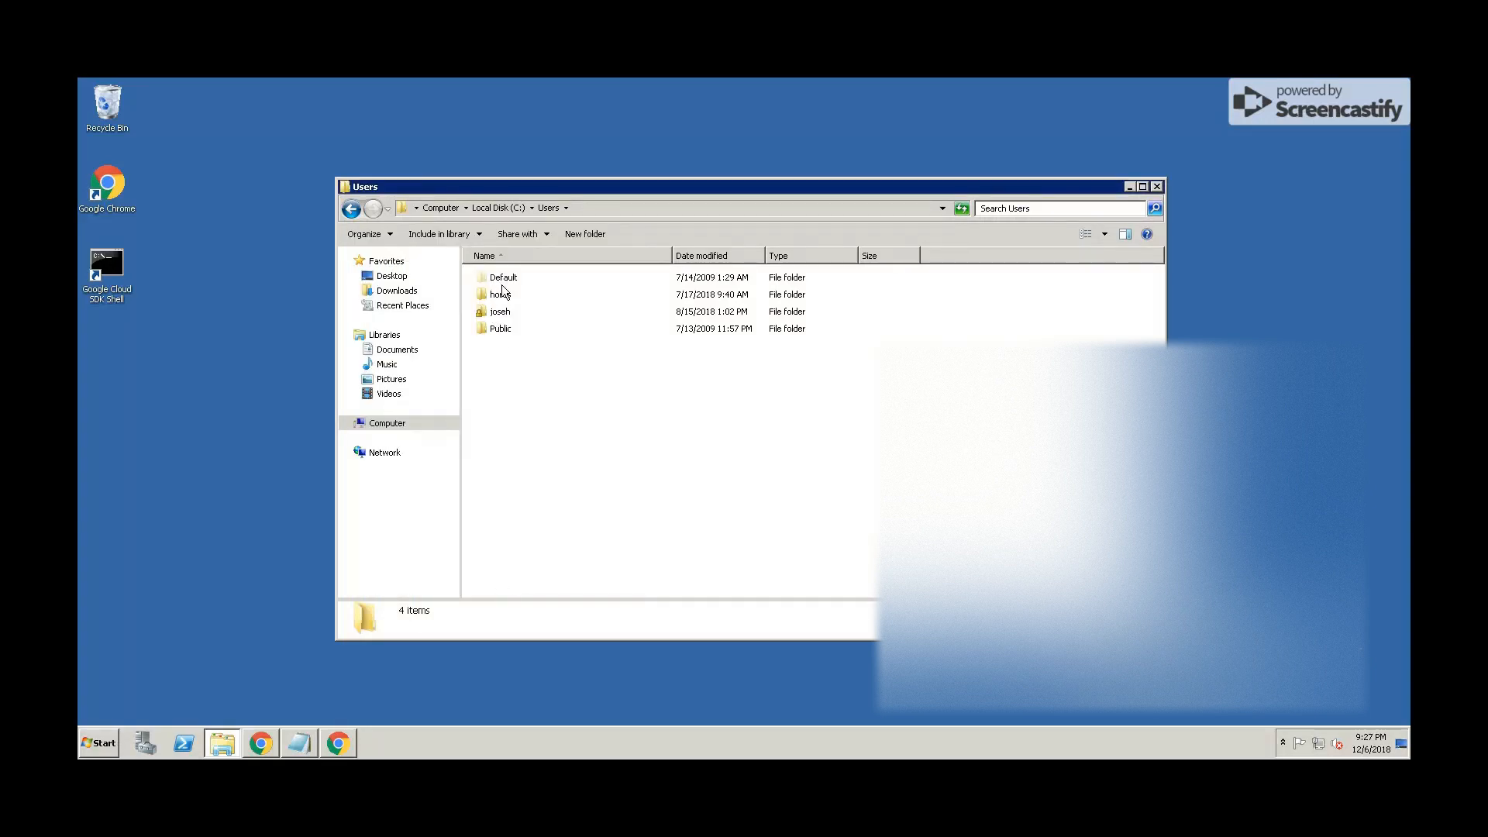
Navigate joseh > AppData > Local > Google > Chrome > User Data
double_click(499, 312)
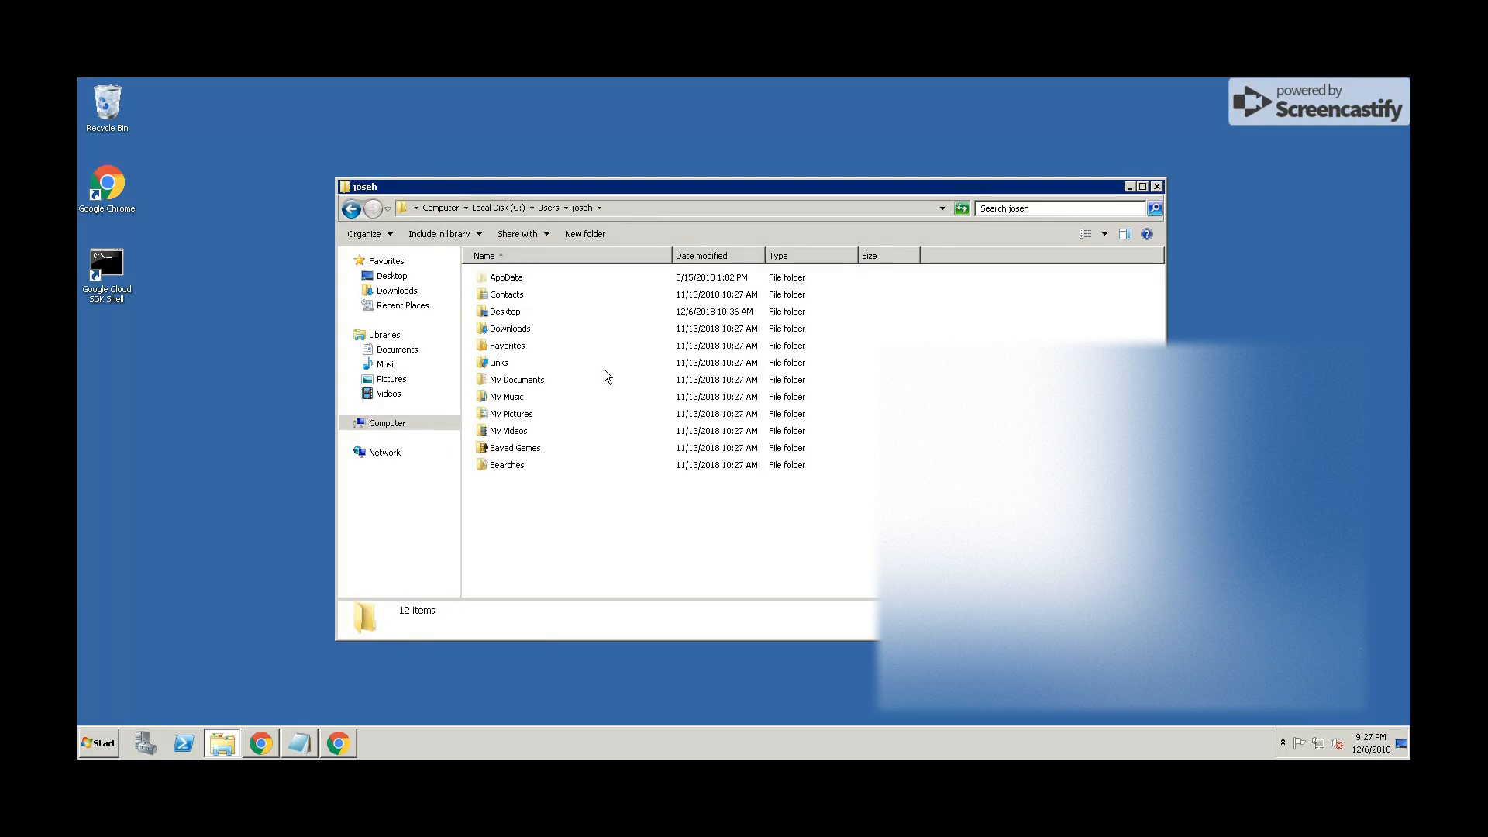
double_click(507, 278)
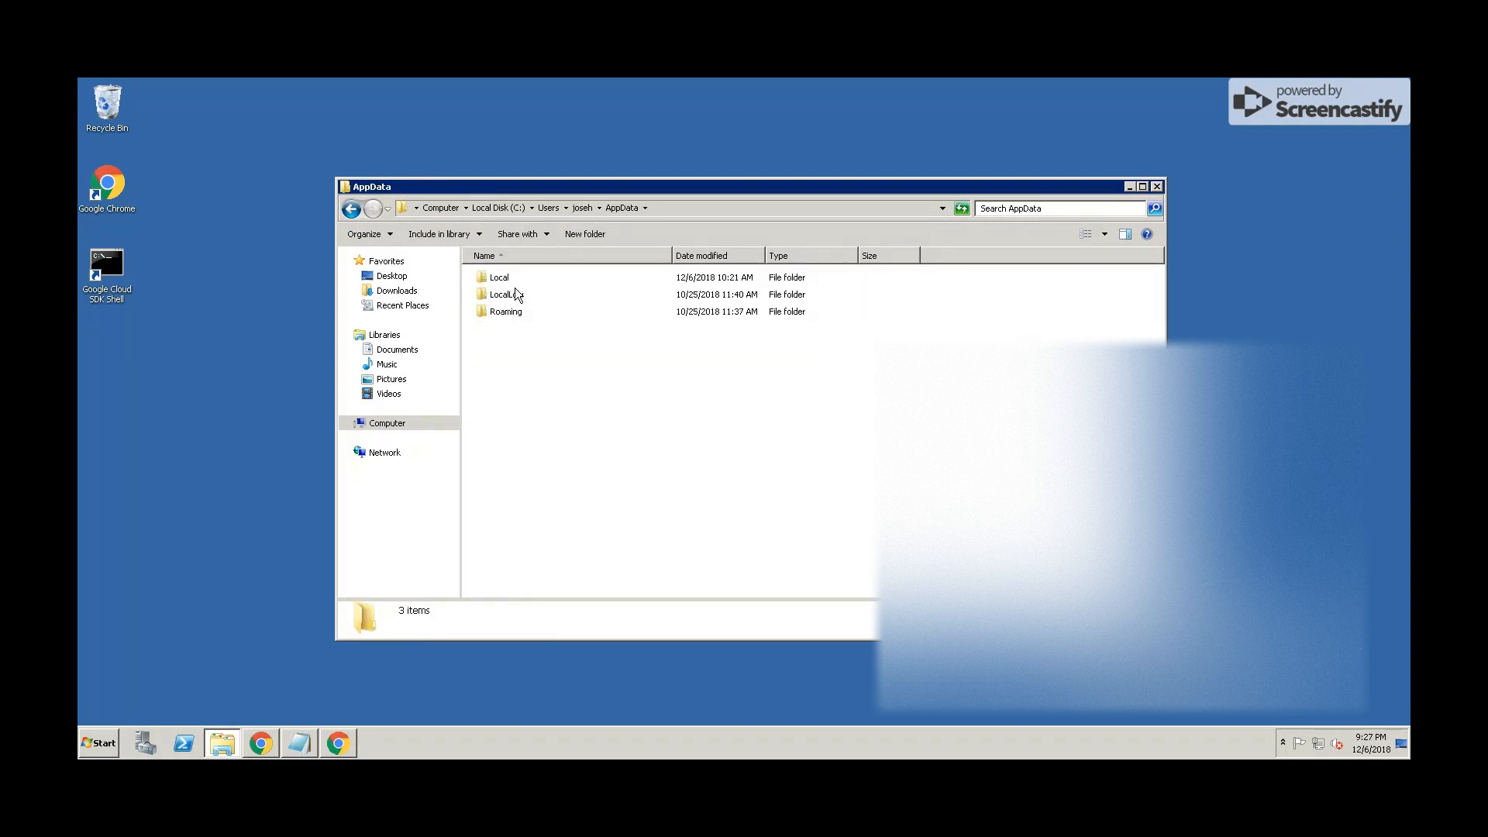
double_click(498, 277)
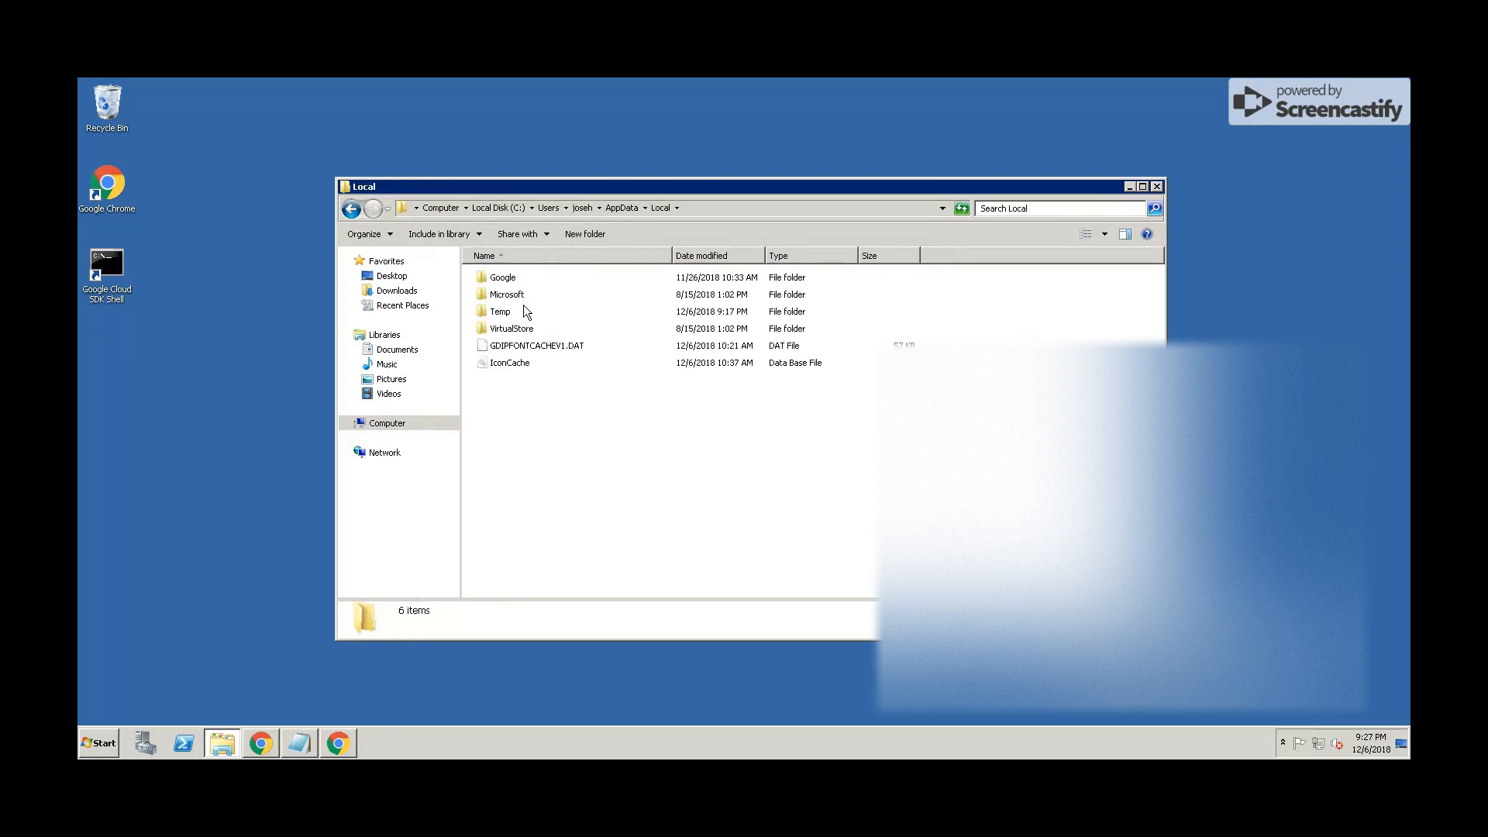
double_click(502, 276)
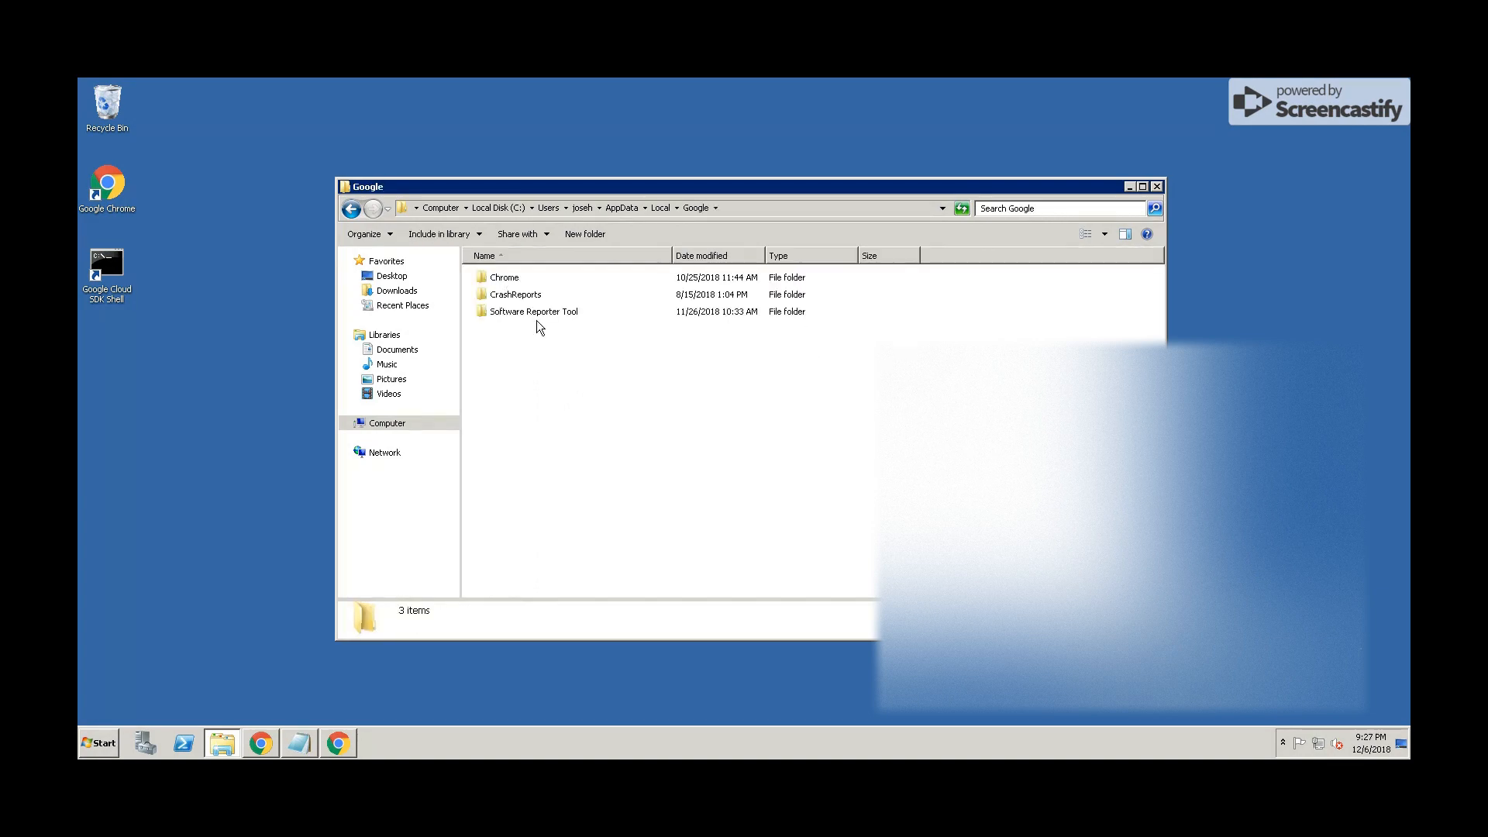
double_click(504, 276)
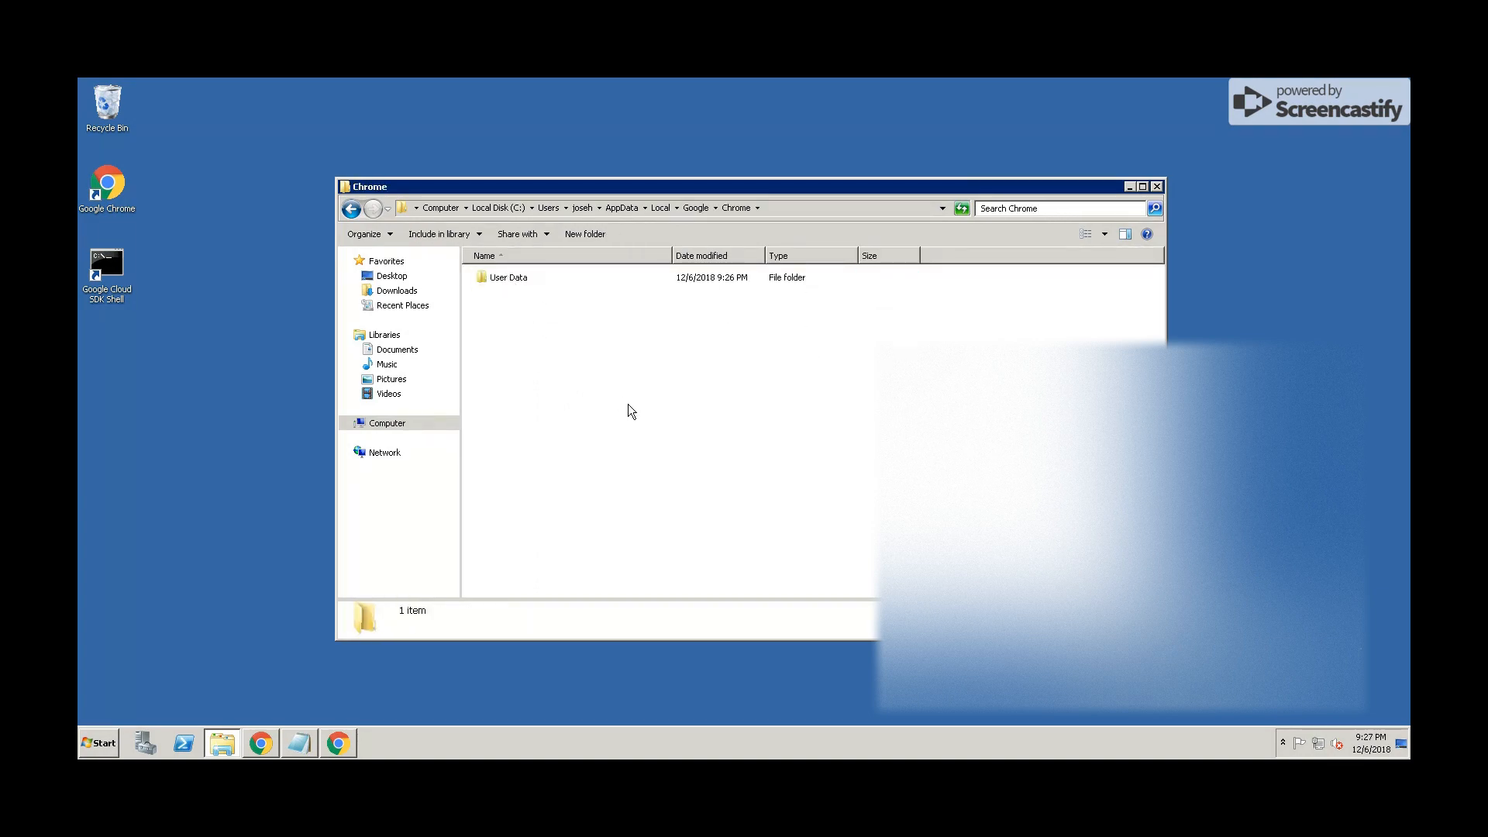
double_click(508, 276)
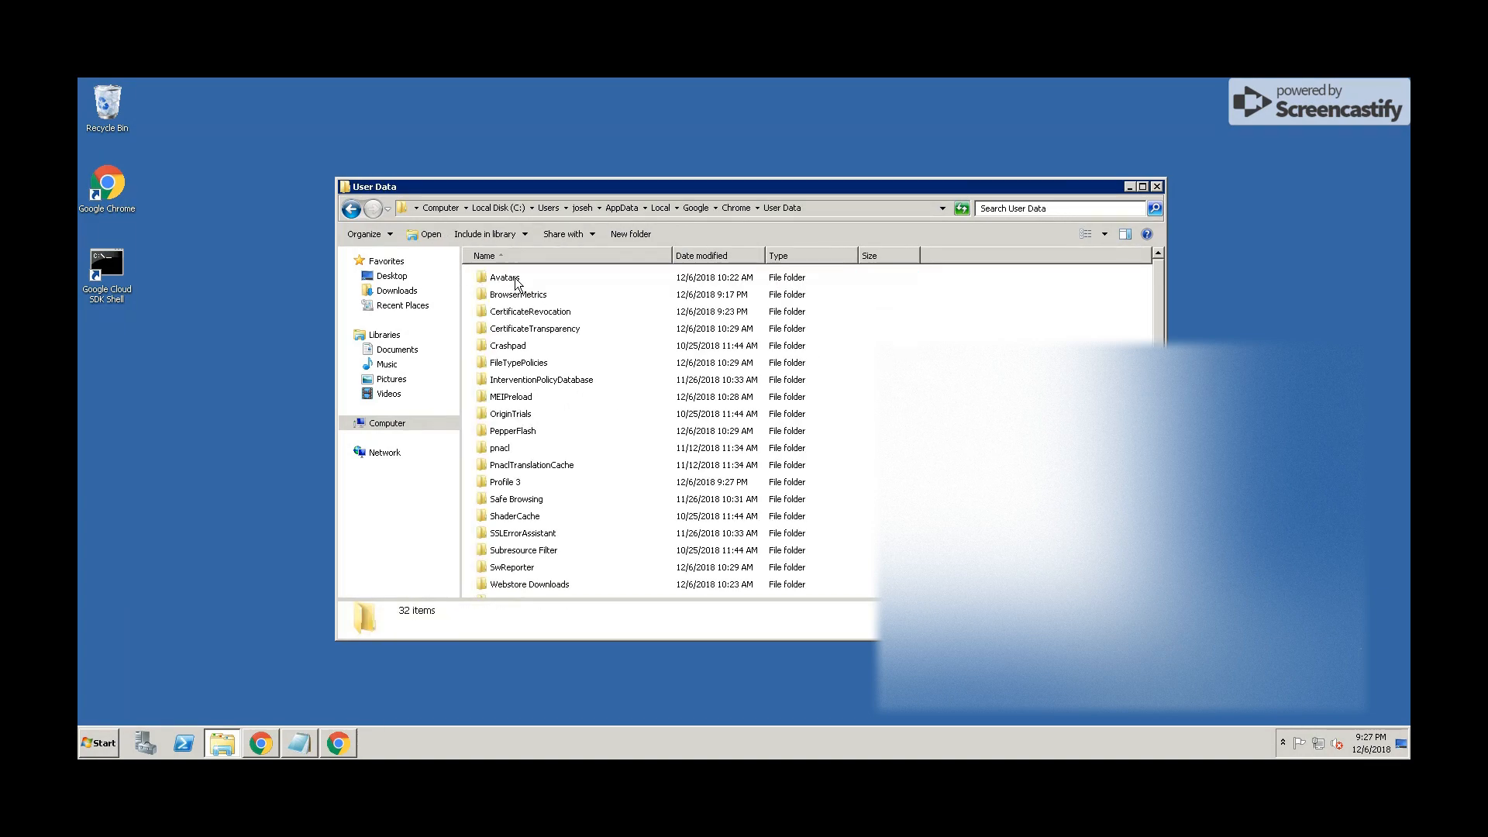
Open the 2.33 MB chrome_debug log, minimize Explorer, and return to Chrome
scroll("down", 3)
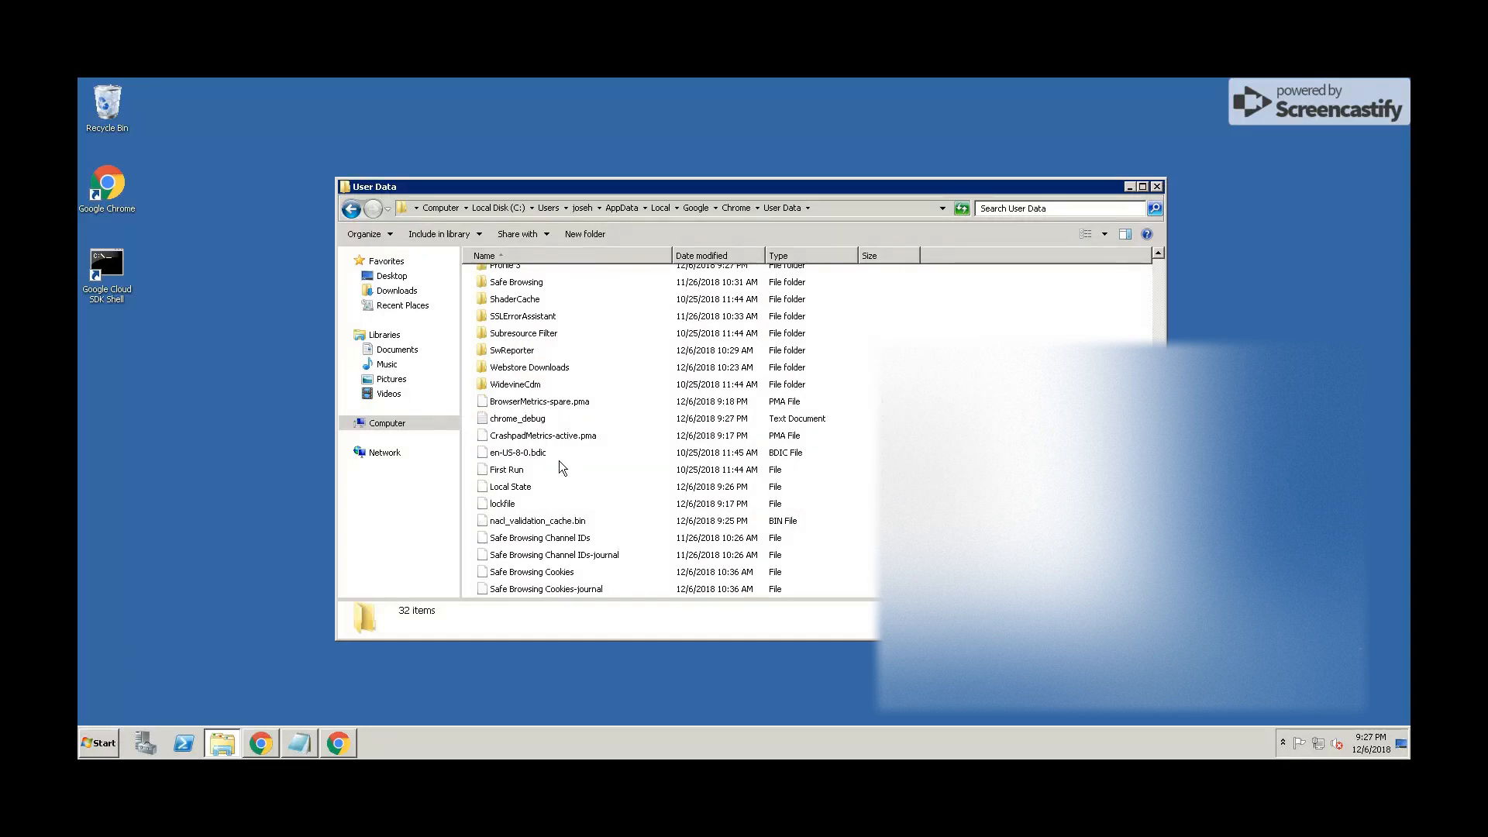
left_click(517, 419)
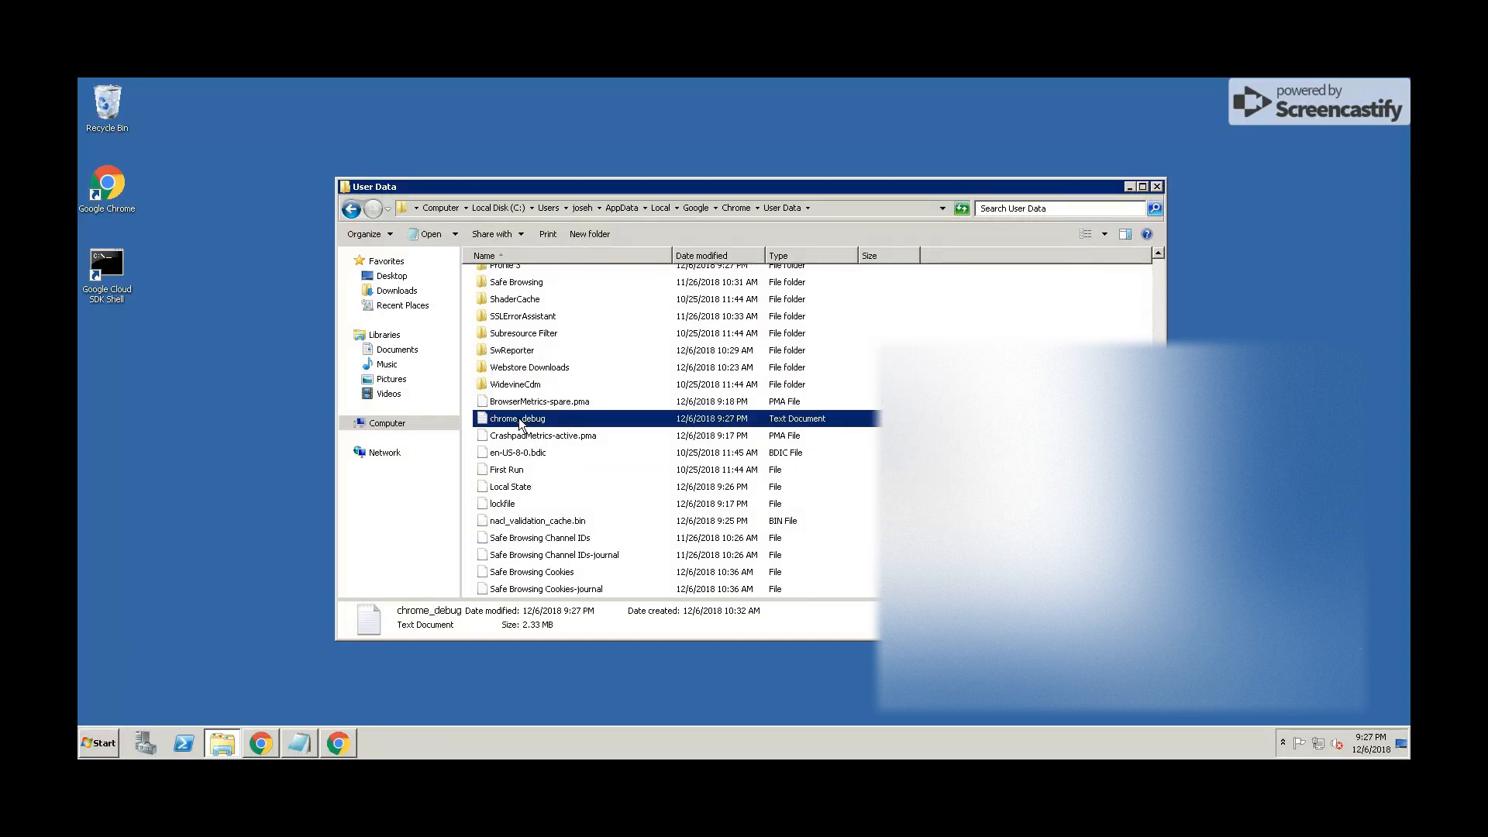
double_click(516, 418)
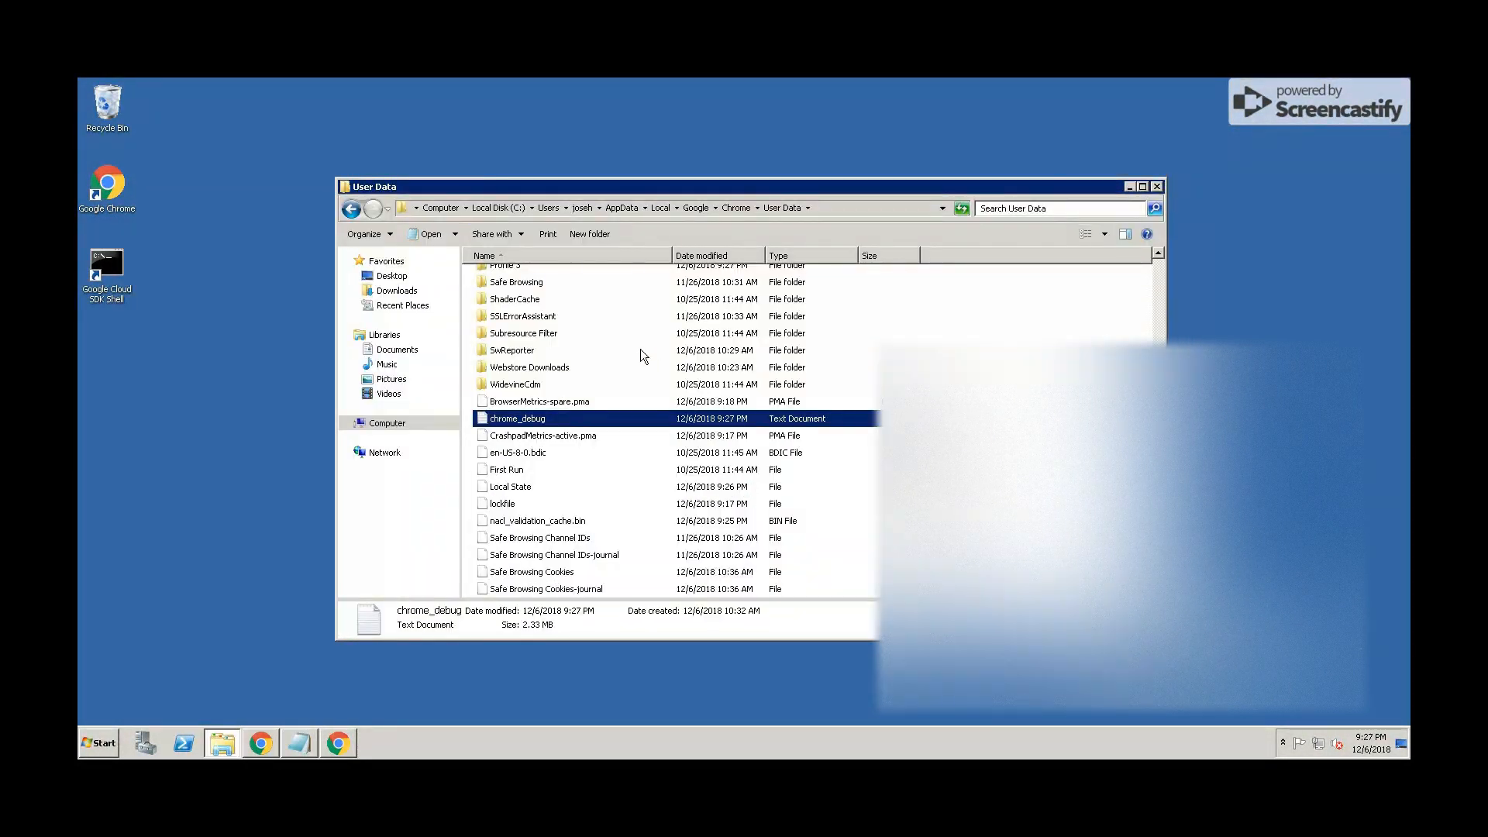
left_click(1157, 186)
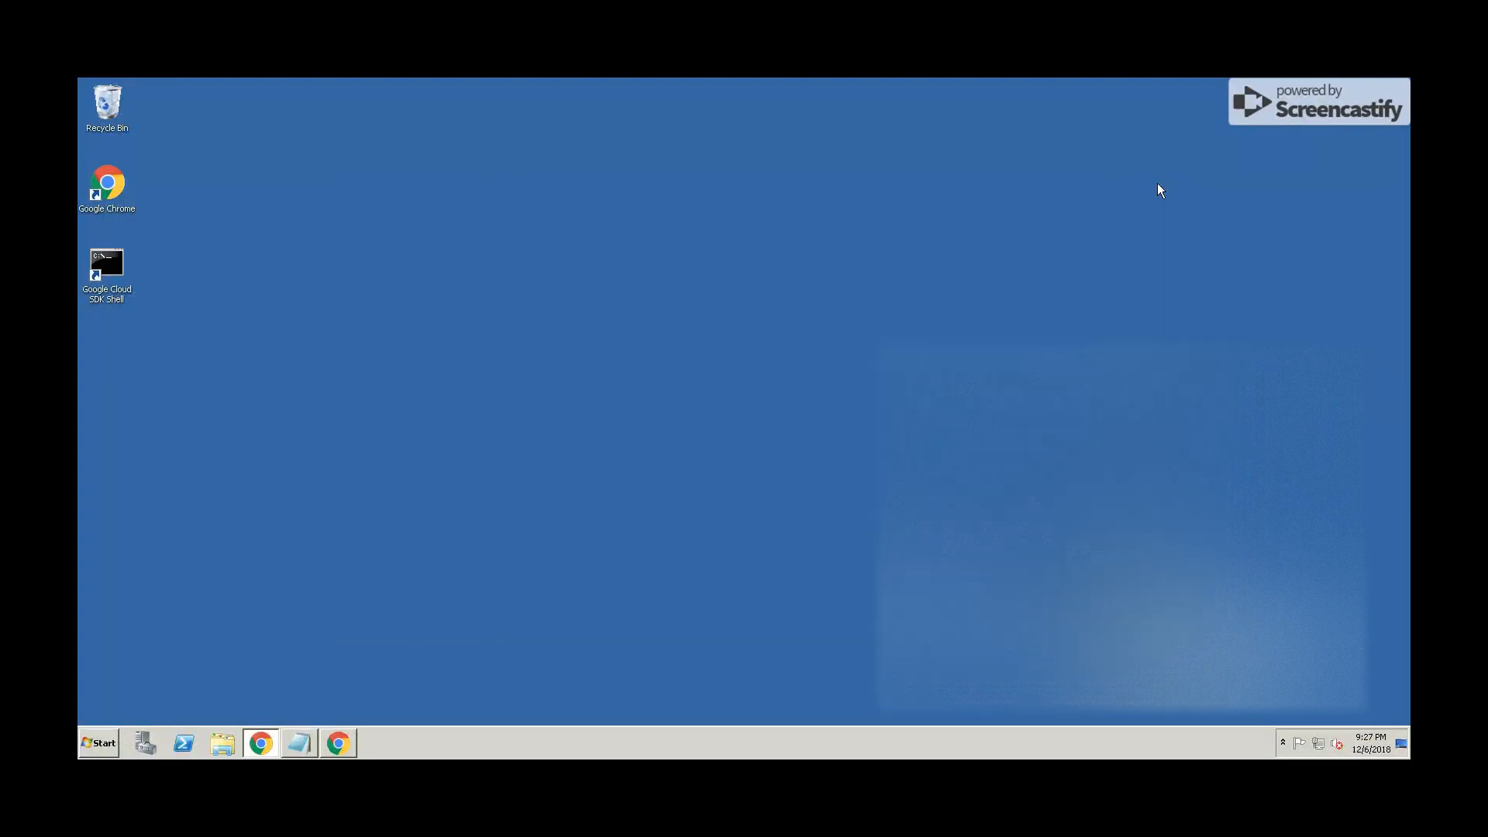
left_click(260, 742)
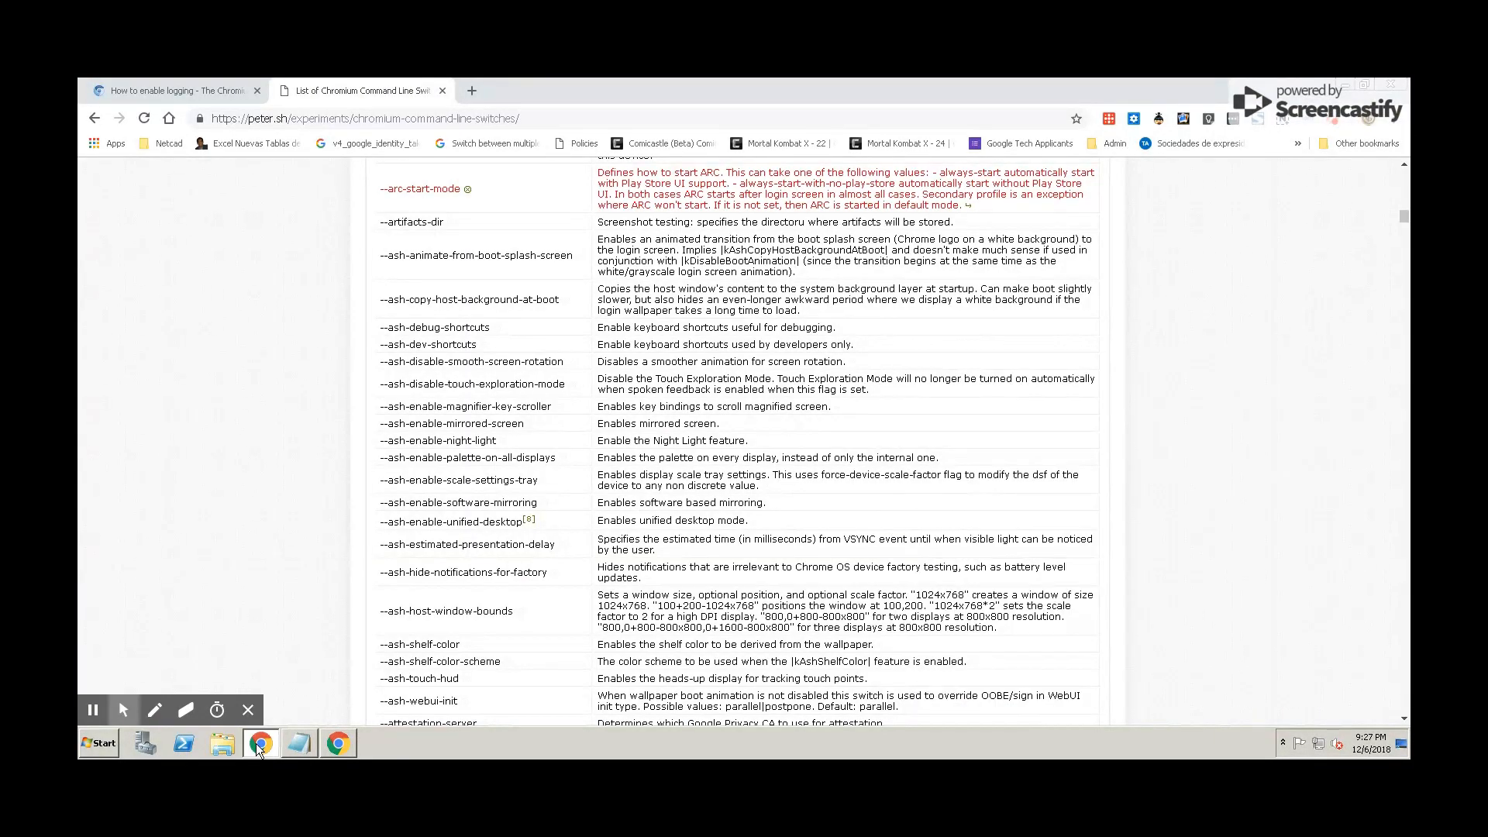